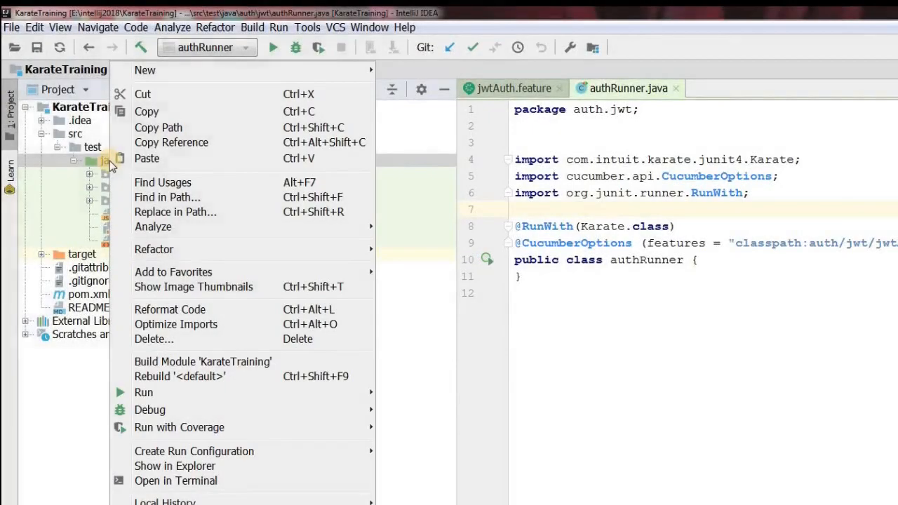
# Step: Create a new package named performance under the test java folder
pyautogui.click(148, 70)
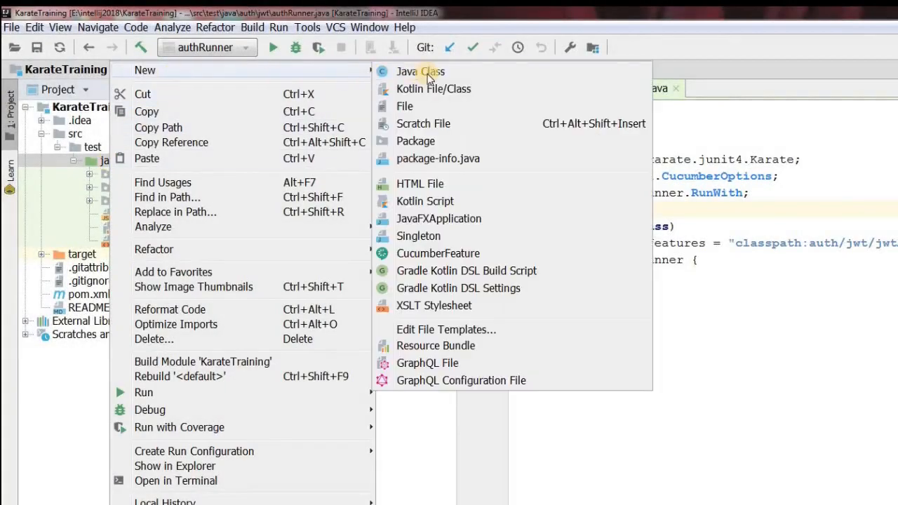
pyautogui.moveTo(433, 146)
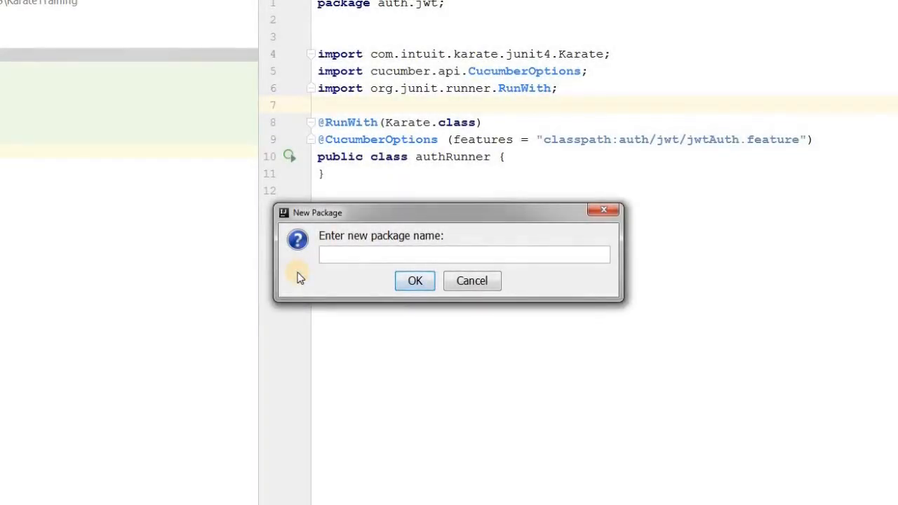
pyautogui.write('per')
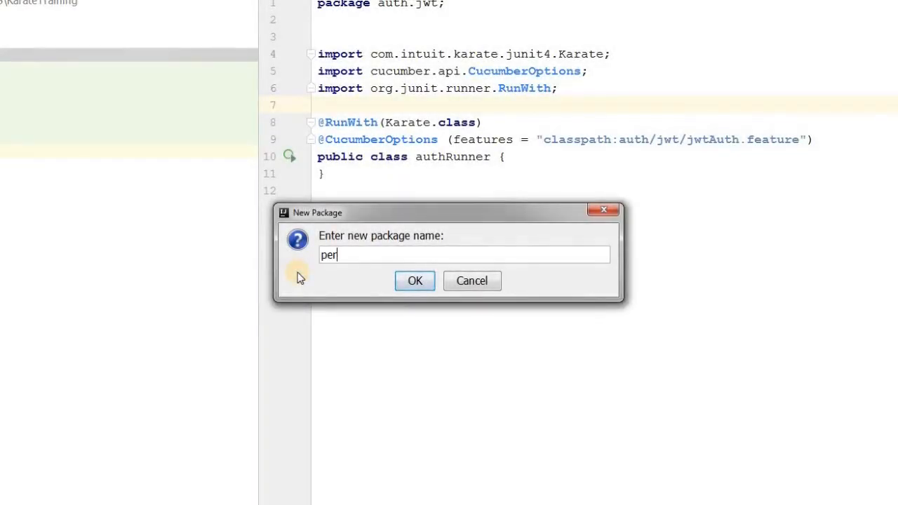
pyautogui.write('formance')
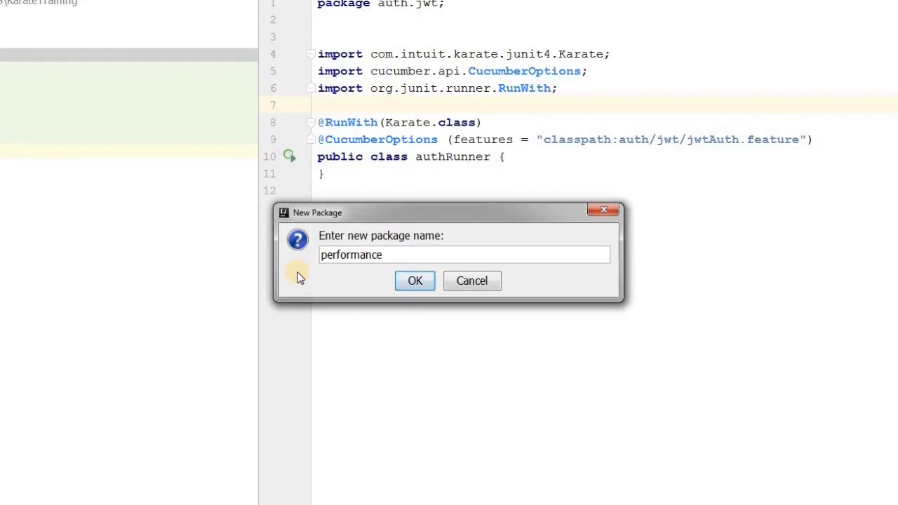
pyautogui.click(415, 281)
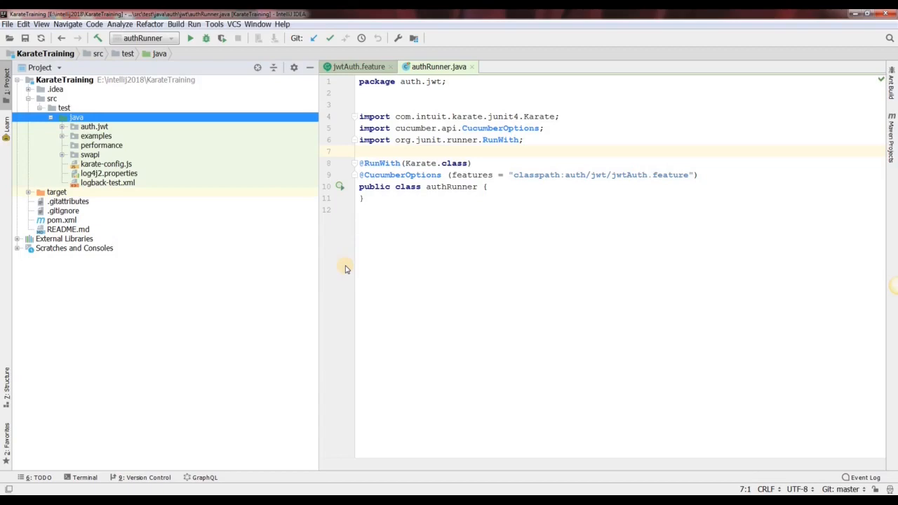
# Step: Create a Cucumber feature file named GETSingleUser inside the performance package
pyautogui.click(101, 145)
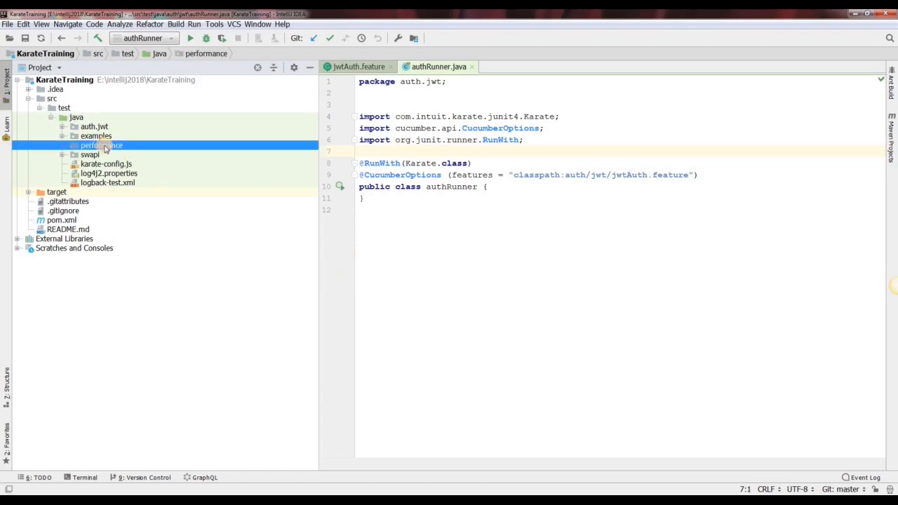
pyautogui.rightClick(101, 144)
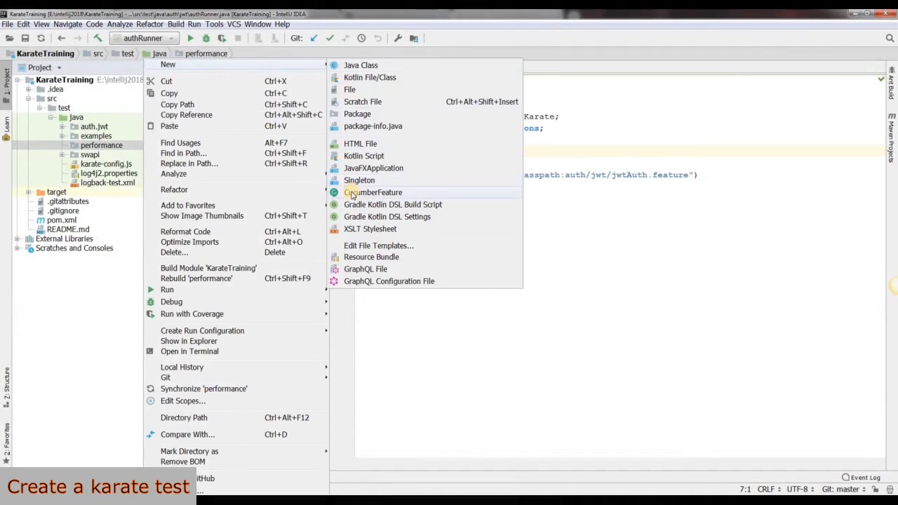
pyautogui.click(373, 192)
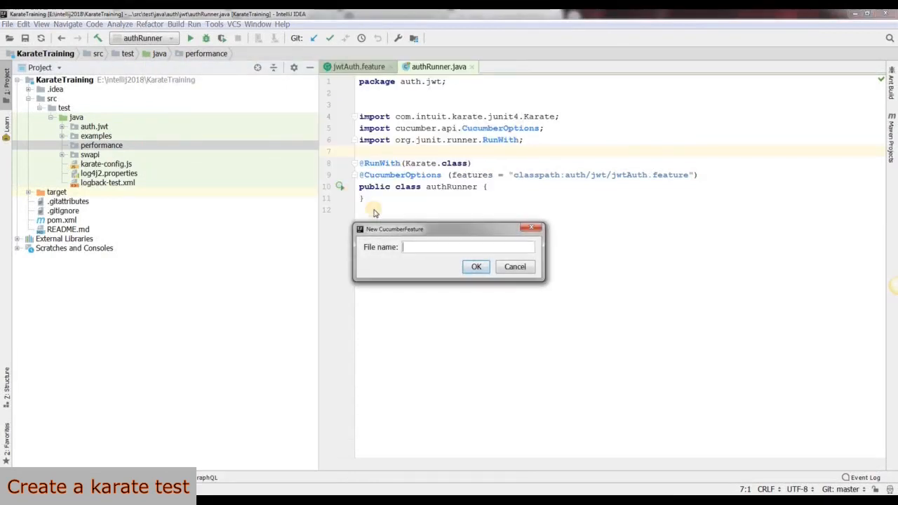
pyautogui.write('GE')
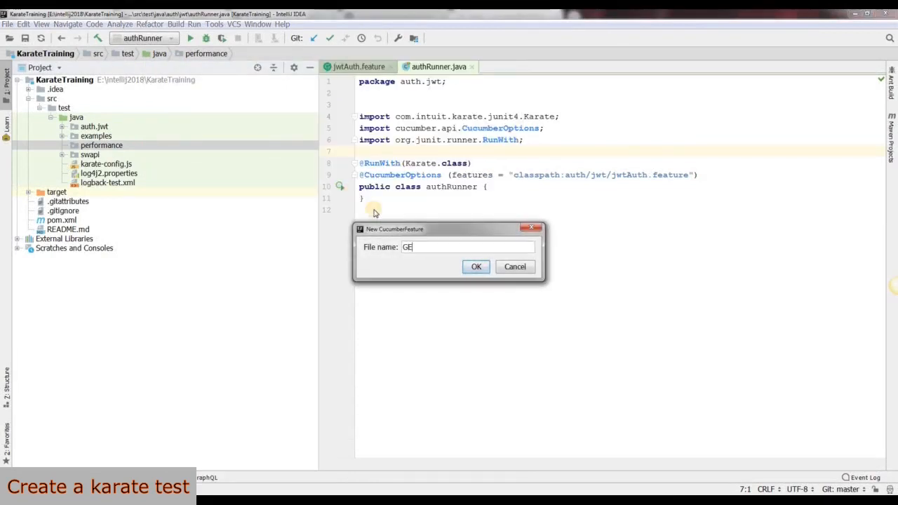
pyautogui.write('T')
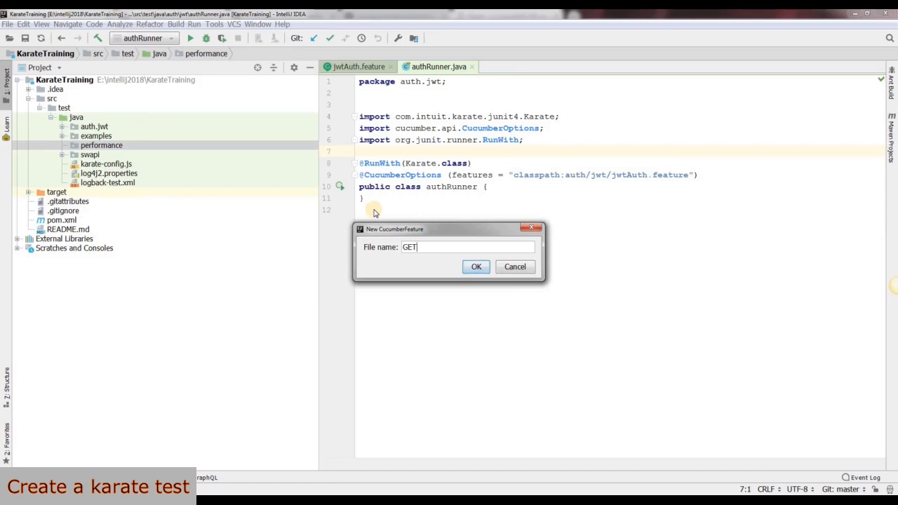
pyautogui.write('SingleUser')
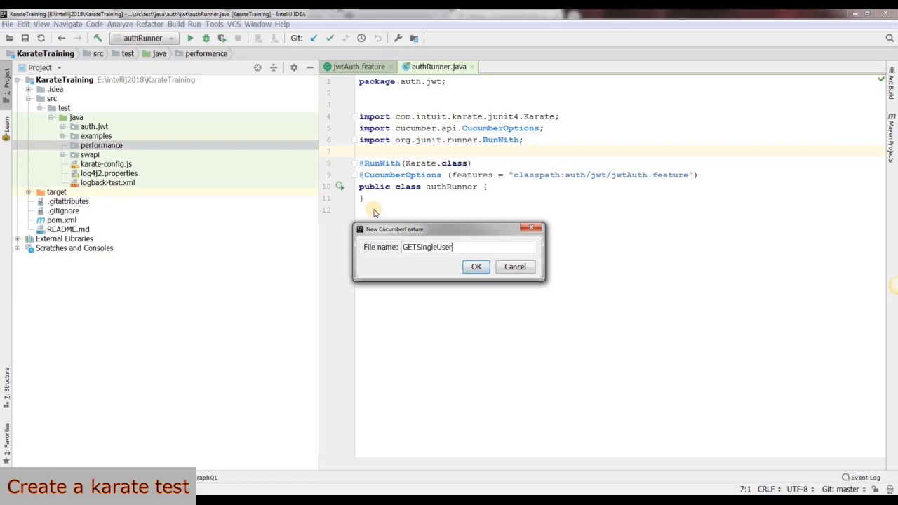
pyautogui.click(476, 267)
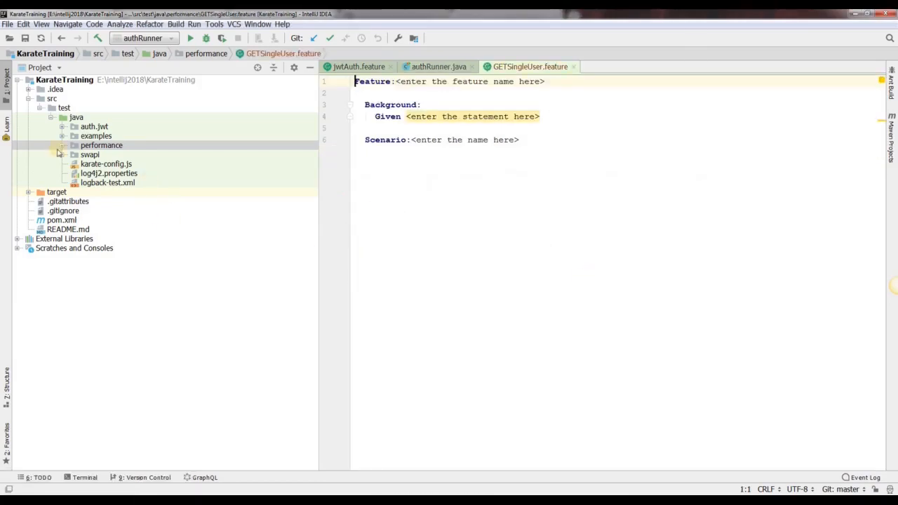
pyautogui.click(101, 145)
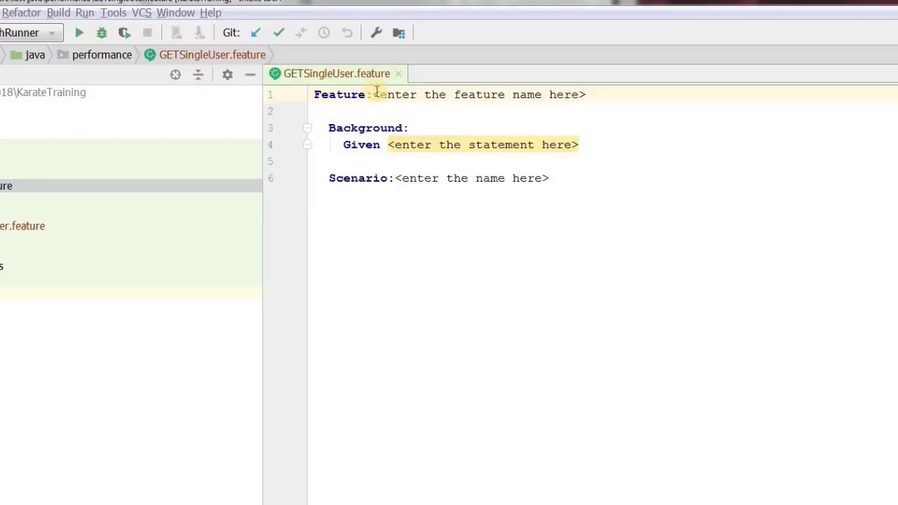
pyautogui.moveTo(373, 95); pyautogui.dragTo(587, 95)
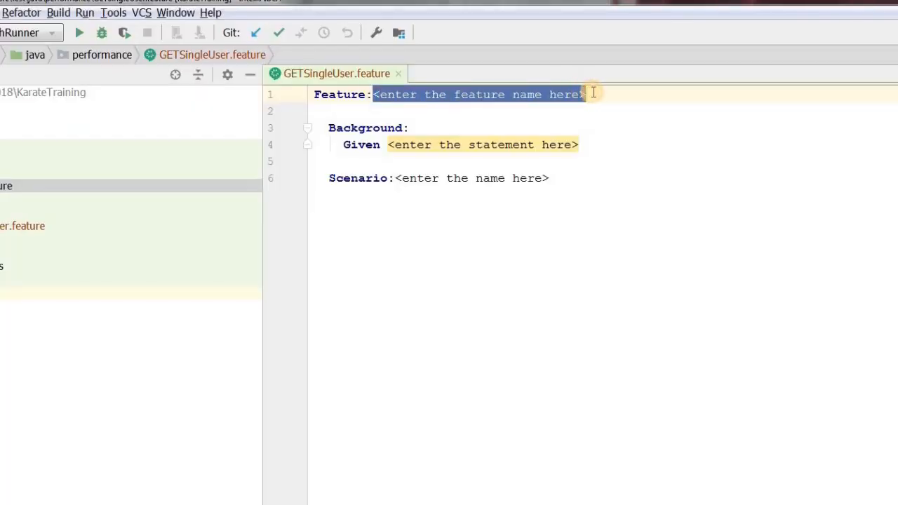
pyautogui.write('GET method for SINGLE USER api')
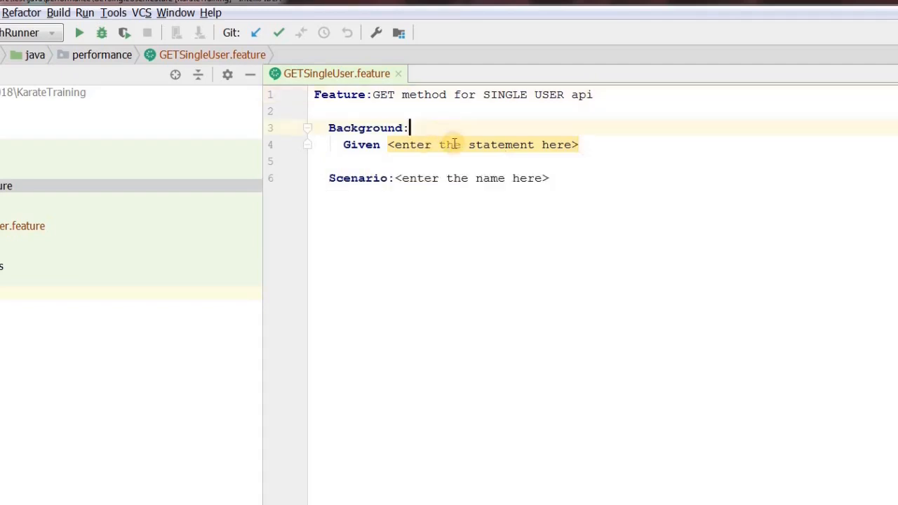
pyautogui.write('*')
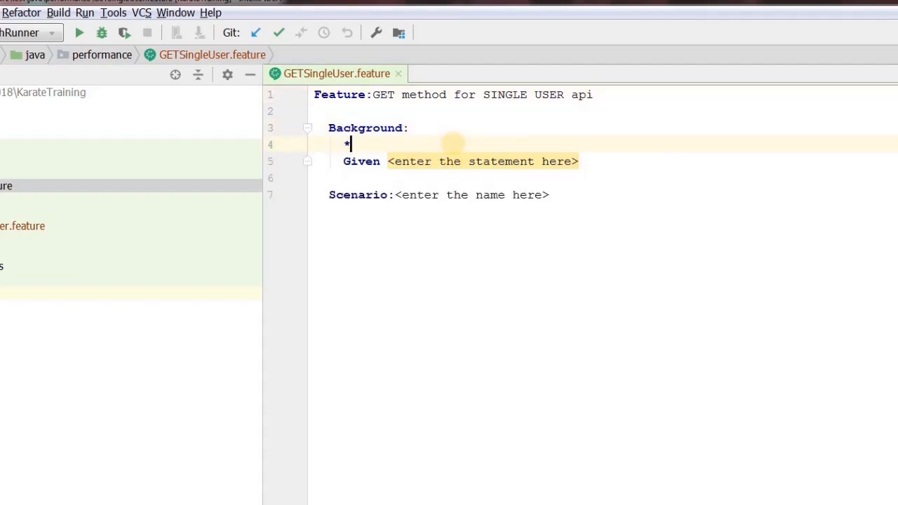
pyautogui.write('url')
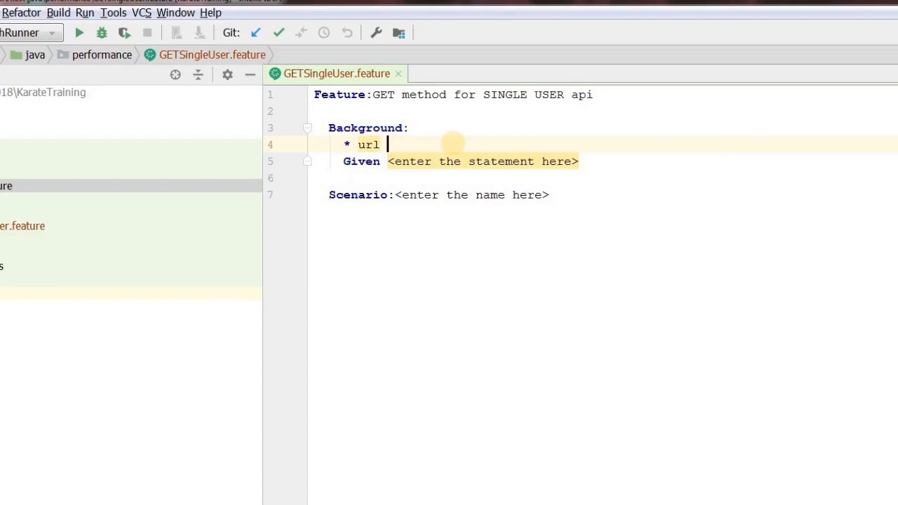
pyautogui.write("'https://reqres.in/'")
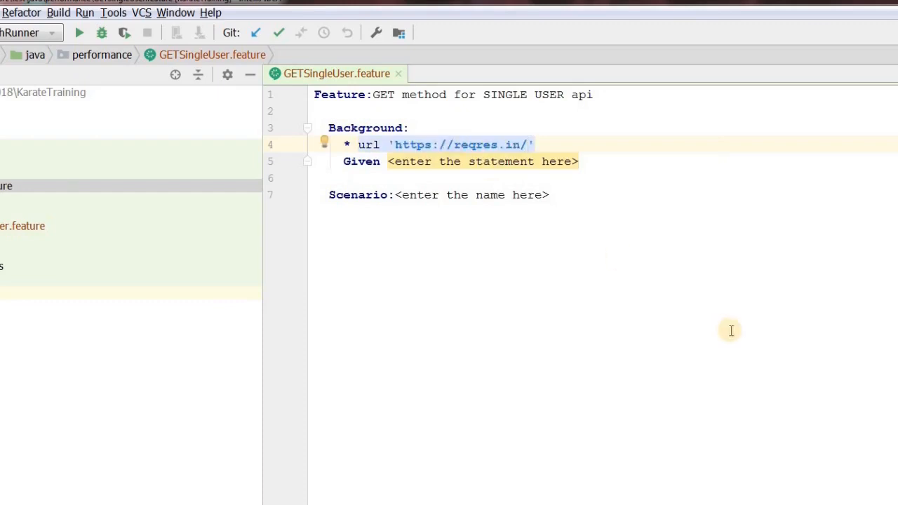
pyautogui.moveTo(702, 249)
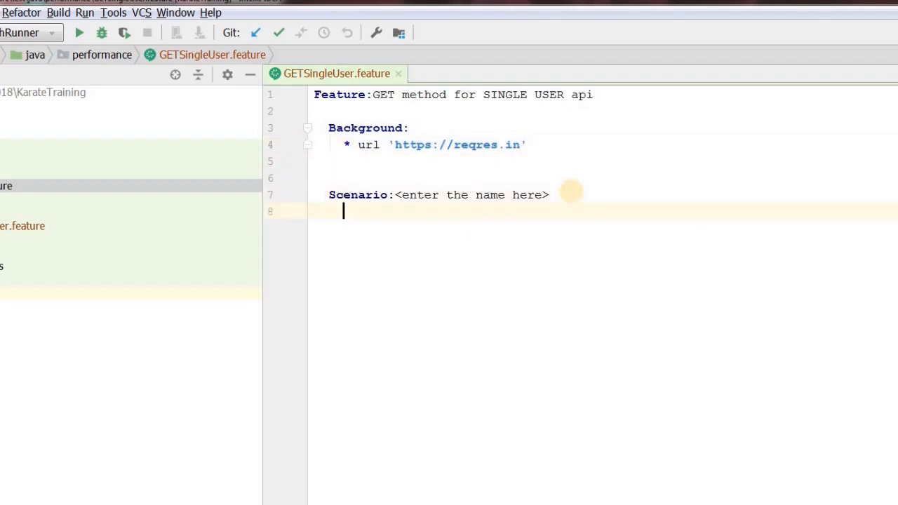
# Step: Write scenario 'GET method should return 200' with path '/api/users/2', method GET and status 200
pyautogui.write('Given')
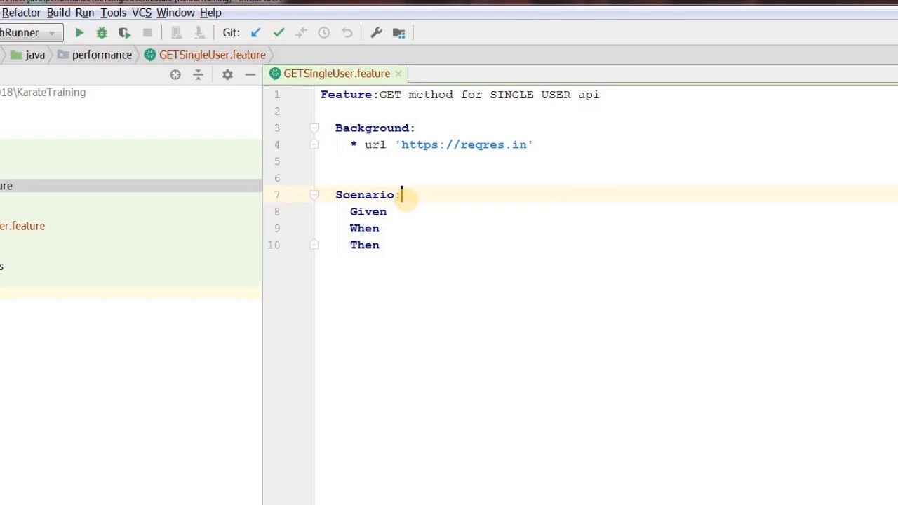
pyautogui.write('GET method should return 200')
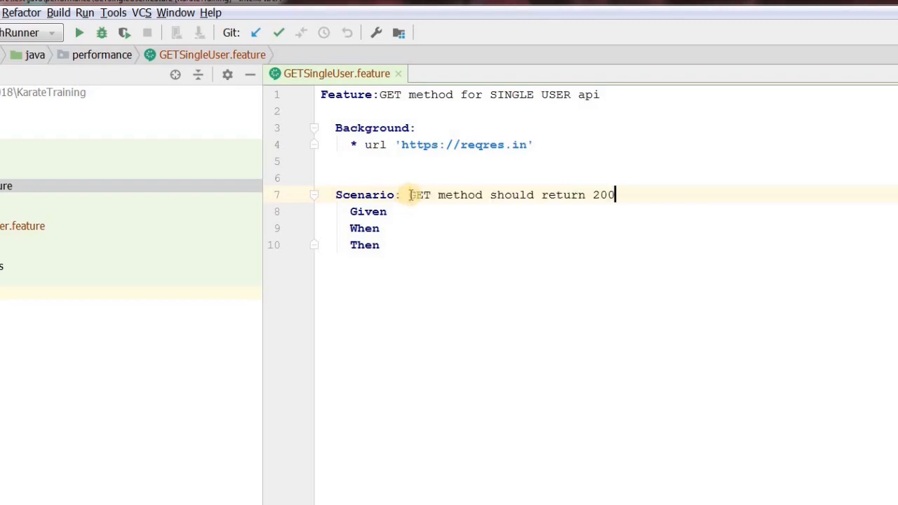
pyautogui.write('path')
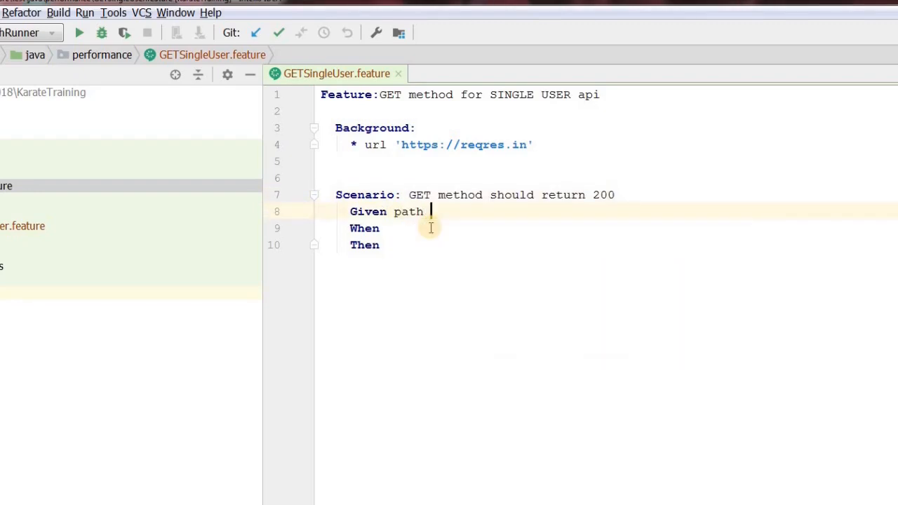
pyautogui.write("'")
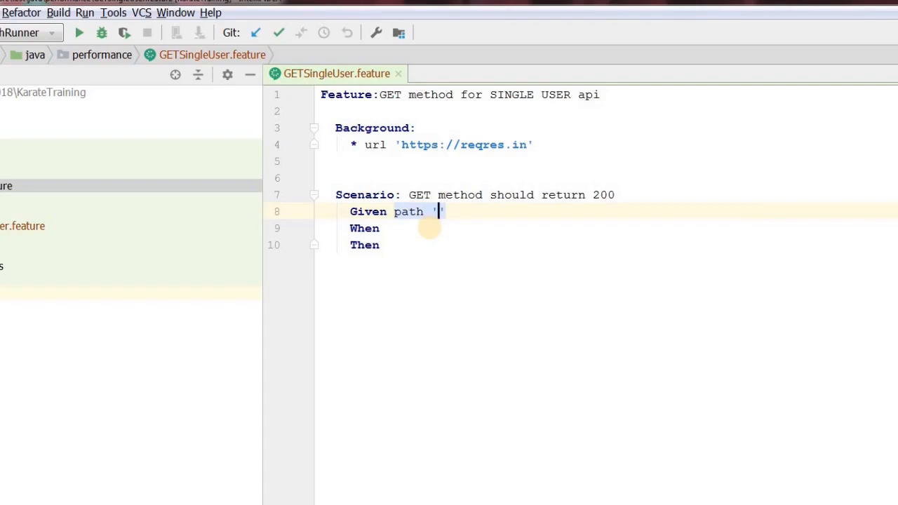
pyautogui.write('/api/users/2')
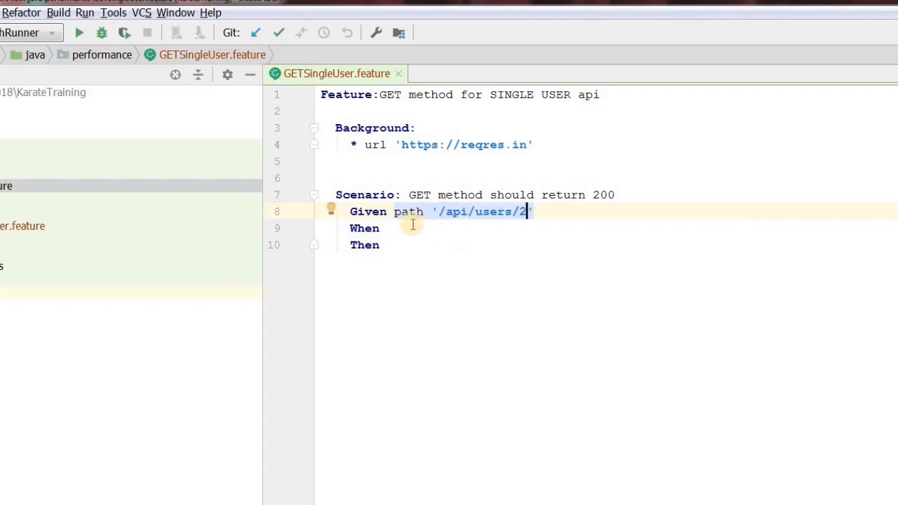
pyautogui.write('method')
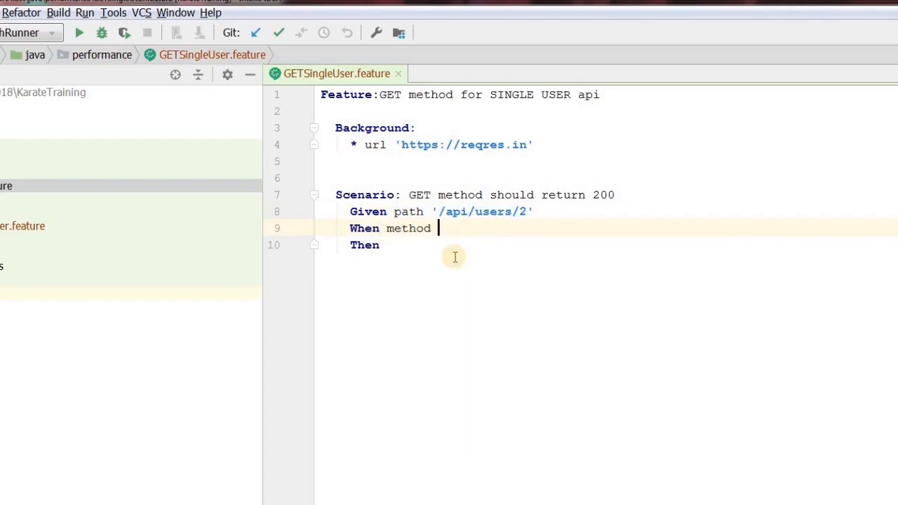
pyautogui.write('GET')
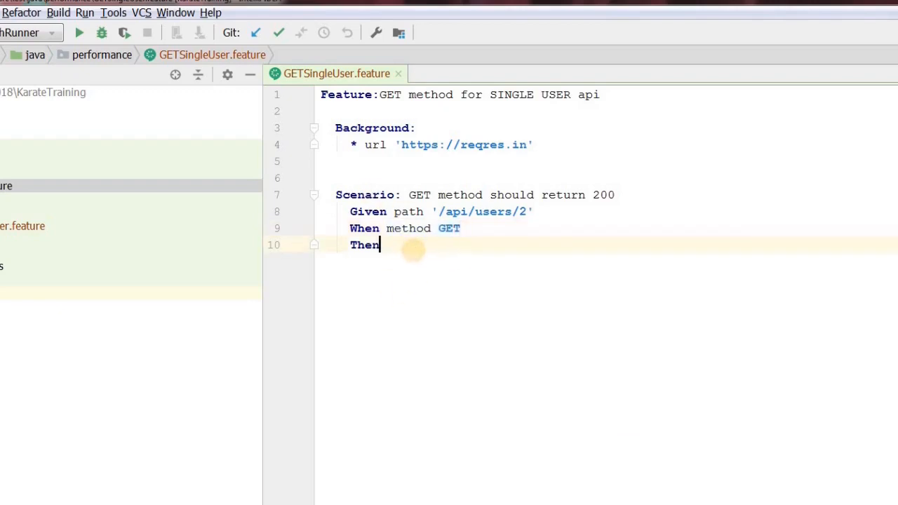
pyautogui.write('status')
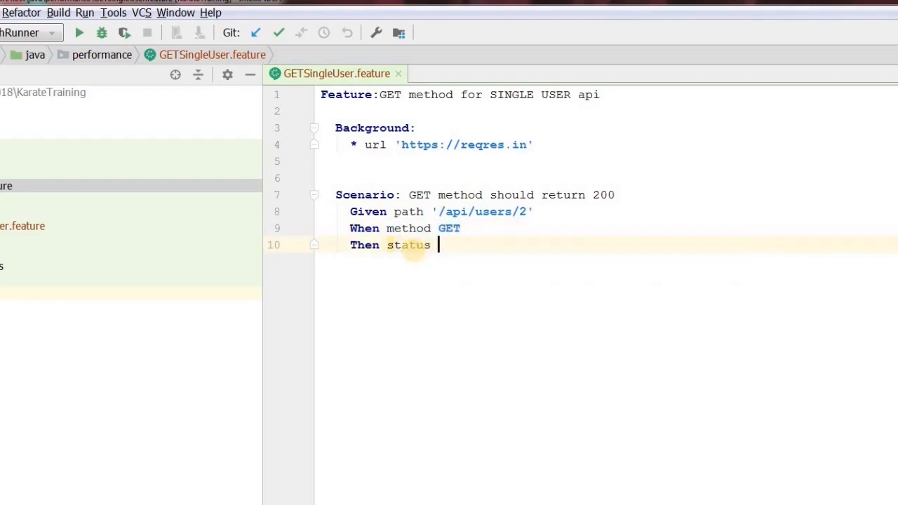
pyautogui.write('200')
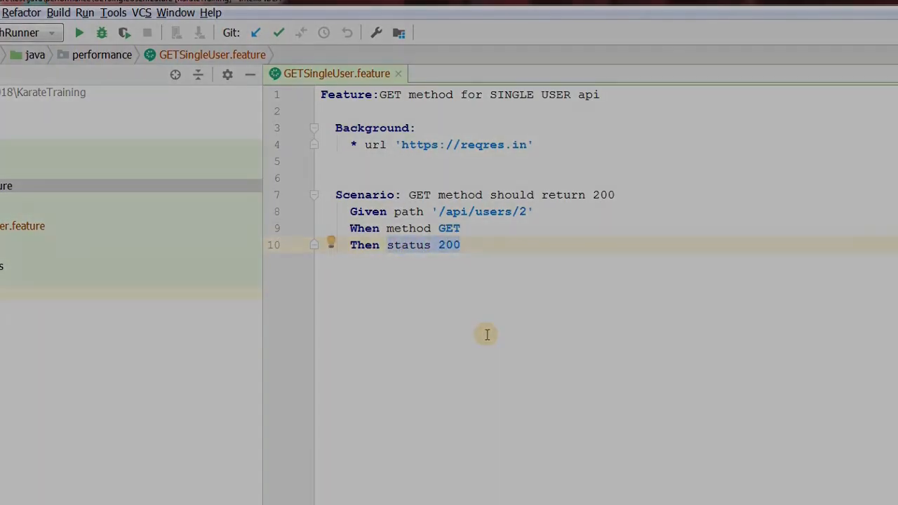
# Step: Create a new Scala class named UserSimulation in the performance package
pyautogui.rightClick(97, 163)
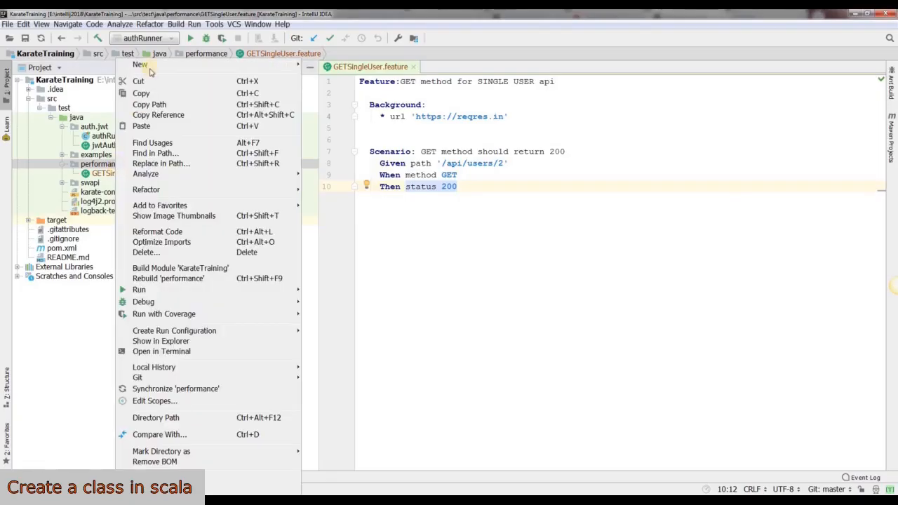
pyautogui.click(140, 64)
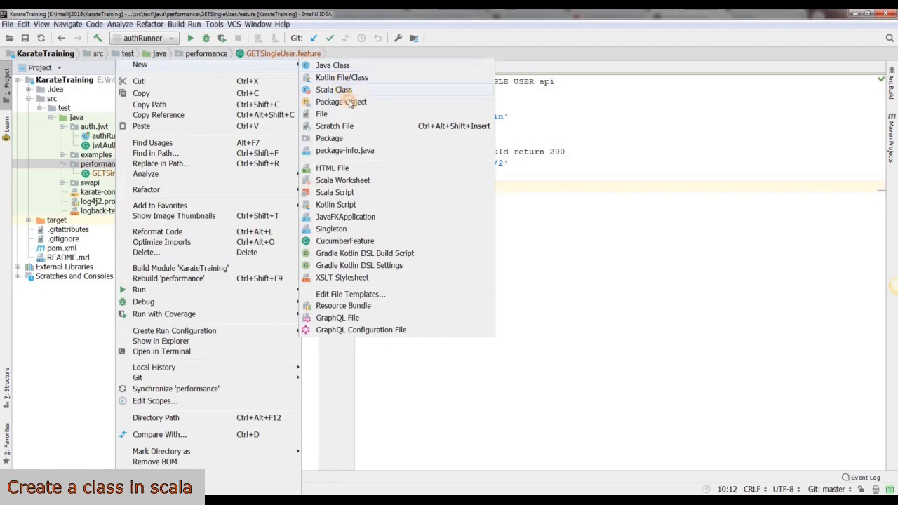
pyautogui.click(332, 90)
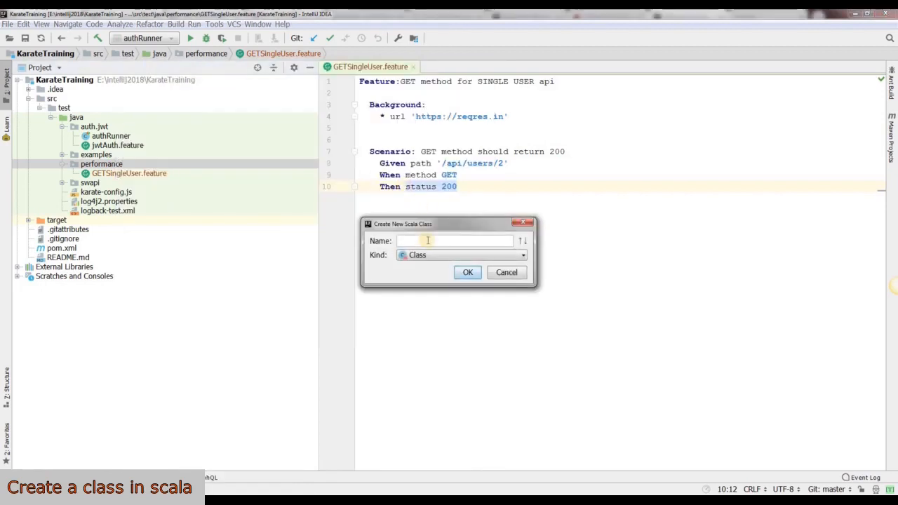
pyautogui.write('UserSimula')
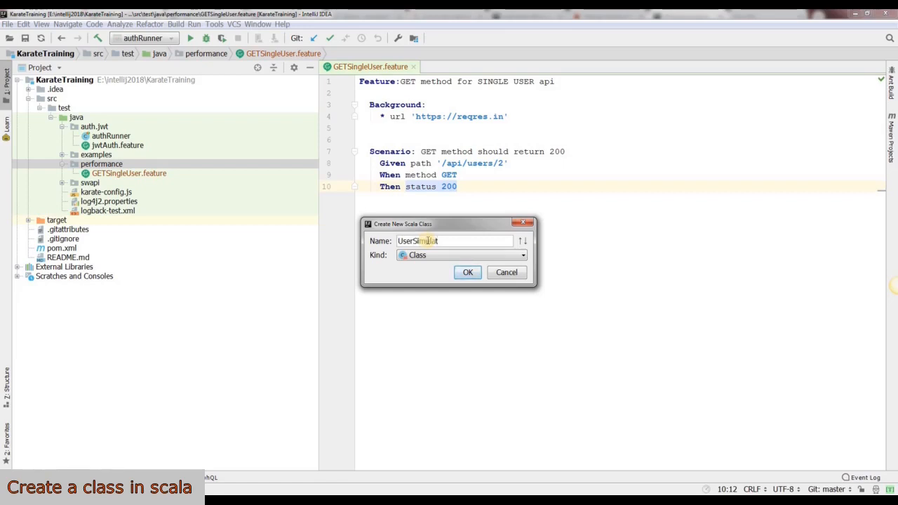
pyautogui.write('tio')
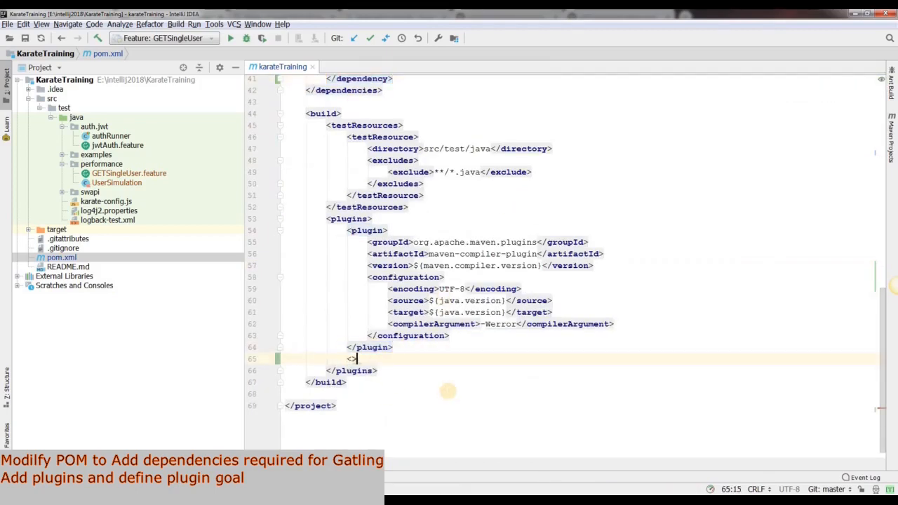
# Step: Add a new plugin entry in pom.xml with groupId io.gatling
pyautogui.write('plugin')
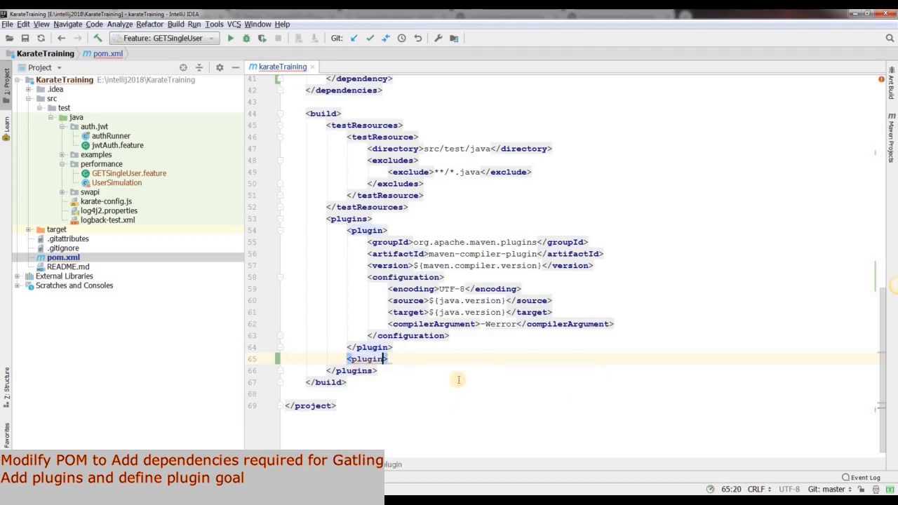
pyautogui.doubleClick(350, 359)
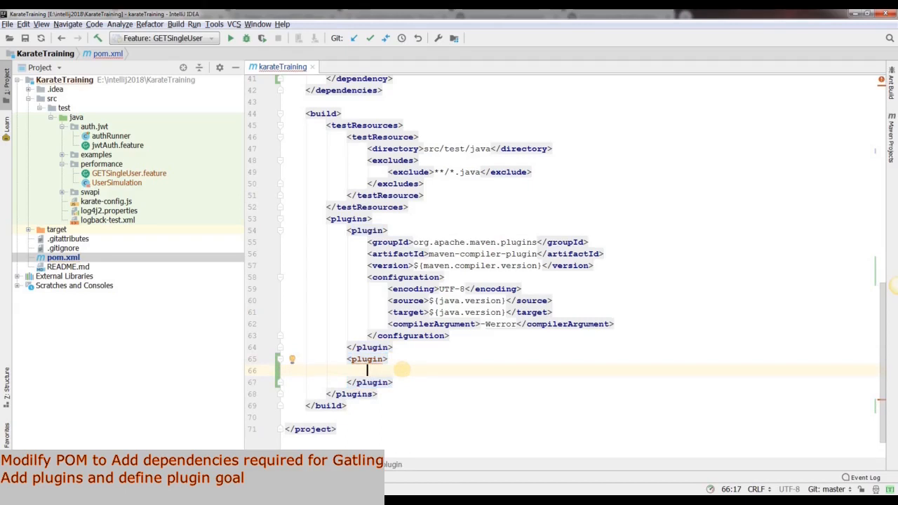
pyautogui.write('<groupId></groupId>')
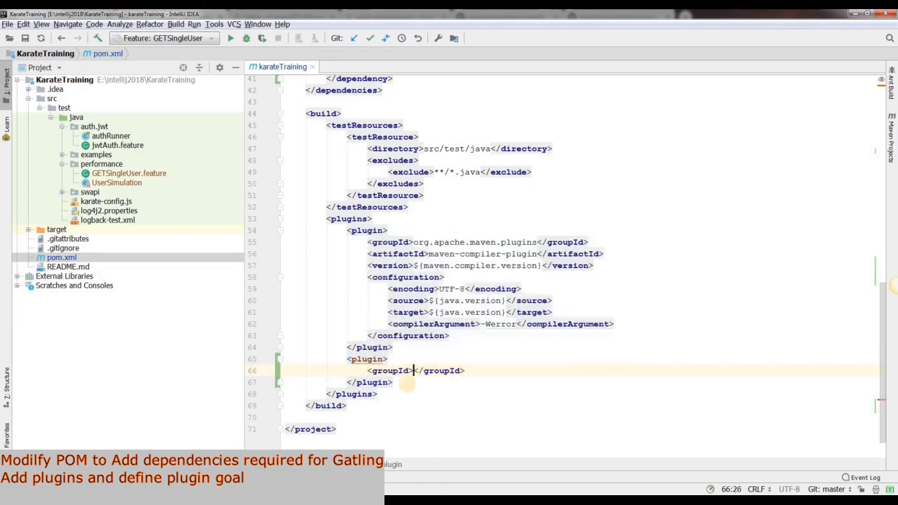
pyautogui.write('io.gatling')
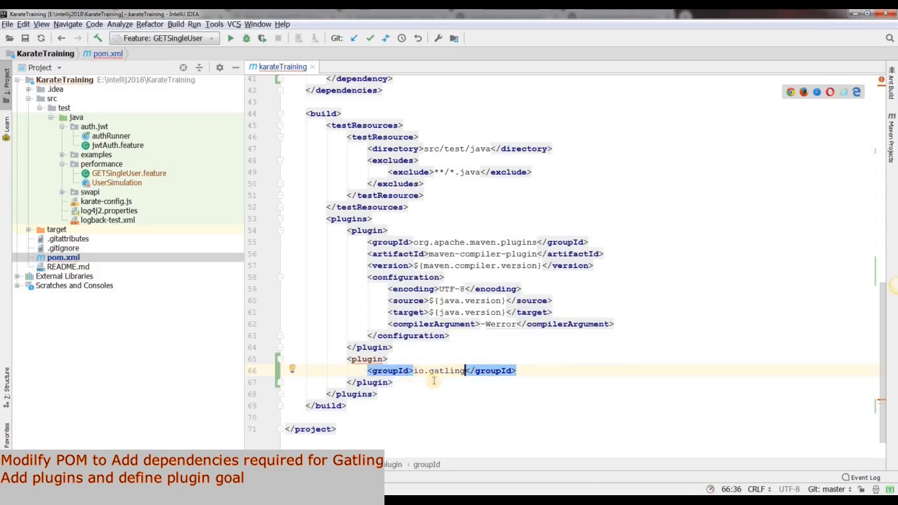
pyautogui.press('Enter')
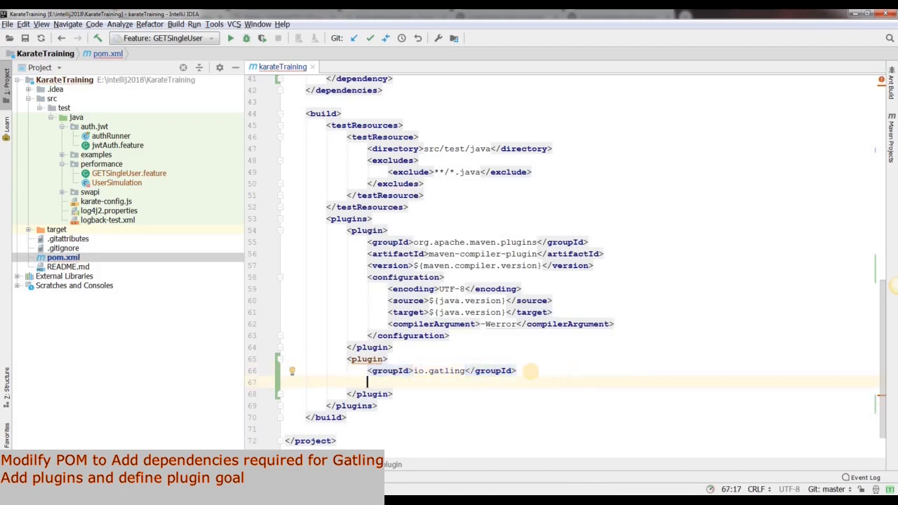
# Step: Set the plugin's artifactId to gatling-maven-plugin and version to 3.0.2
pyautogui.write('<artifactId></artifactId>')
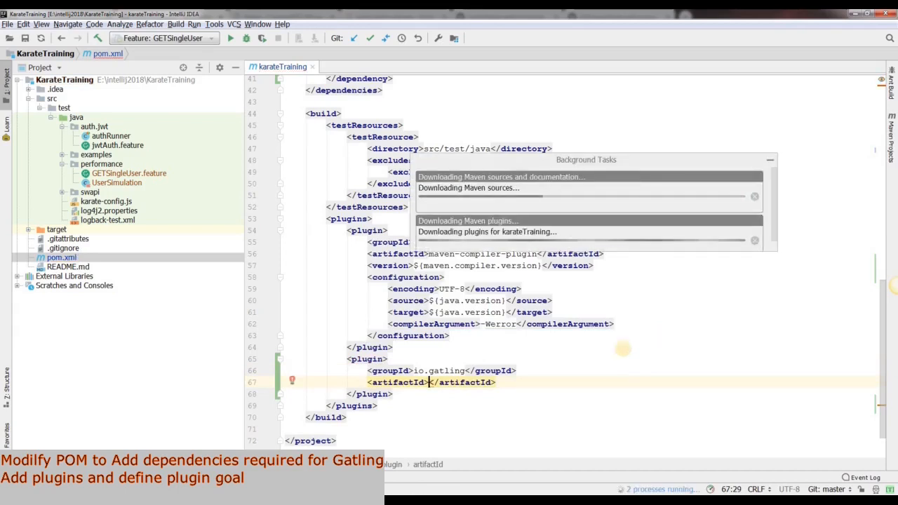
pyautogui.write('gatling-maven-plugin')
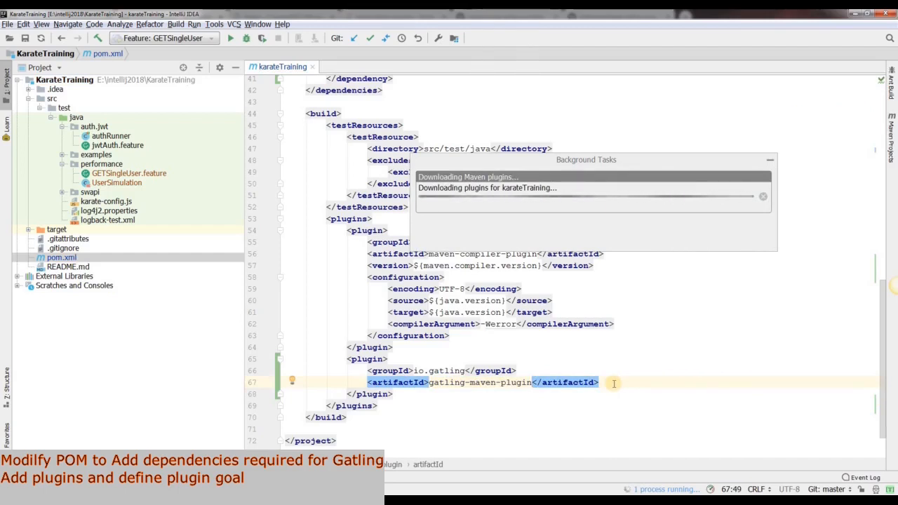
pyautogui.press('Return')
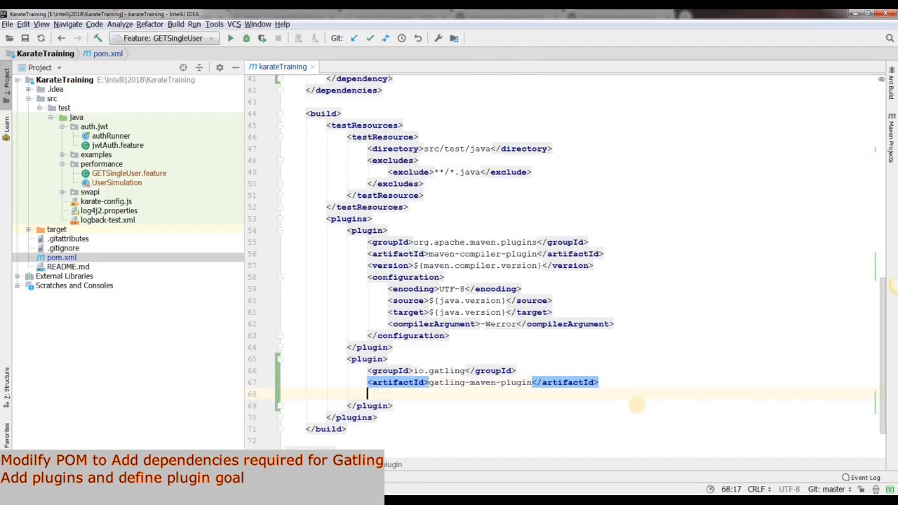
pyautogui.write('<version></version>')
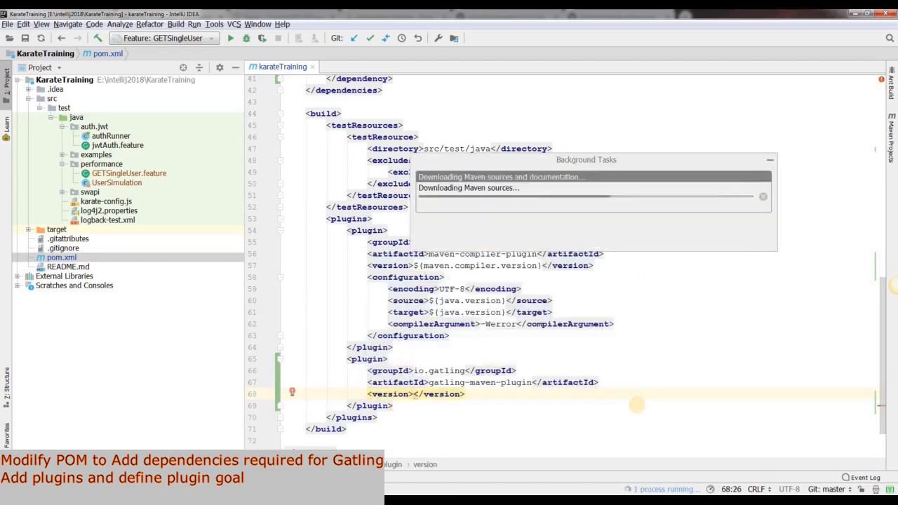
pyautogui.write('3.0.2')
pyautogui.write('<configuration>')
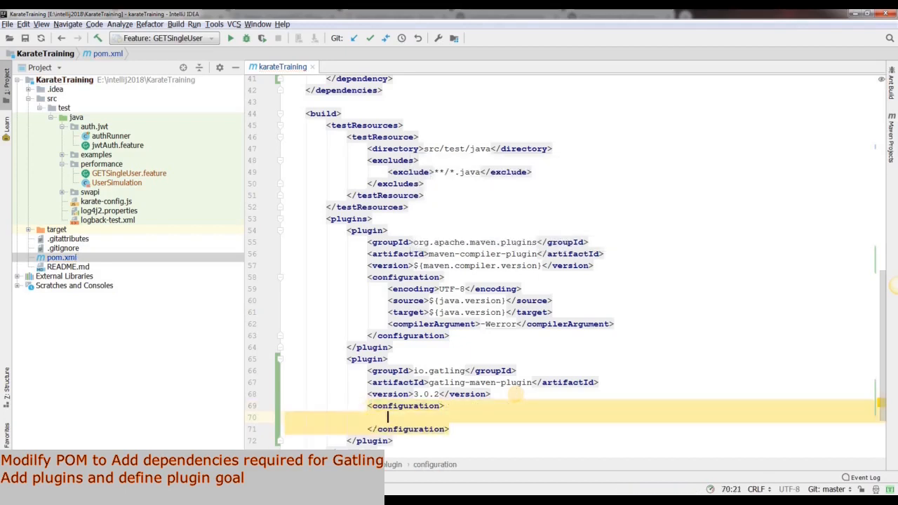
# Step: Set simulationsFolder to src/test/java and include performance.UserSimulation in the plugin configuration
pyautogui.write('<simulationsFolder></simulationsFolder>')
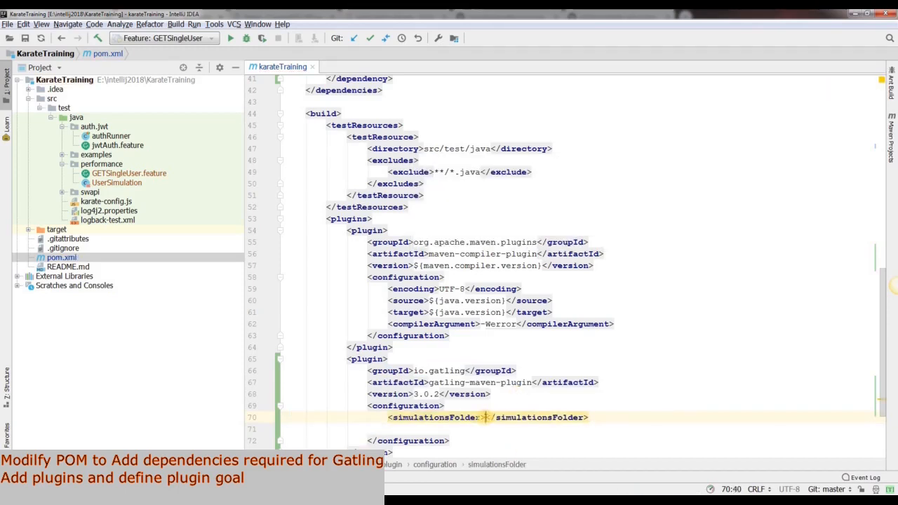
pyautogui.write('src/test/j')
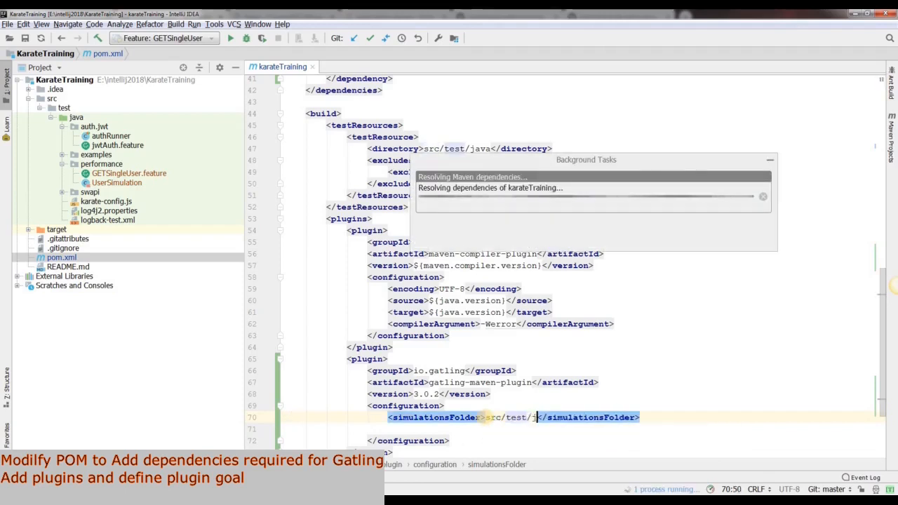
pyautogui.write('ava')
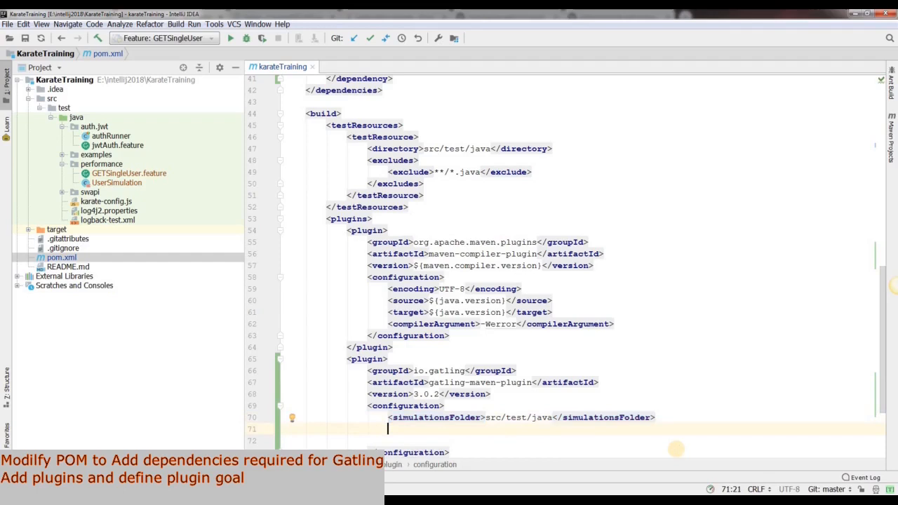
pyautogui.write('<includes>')
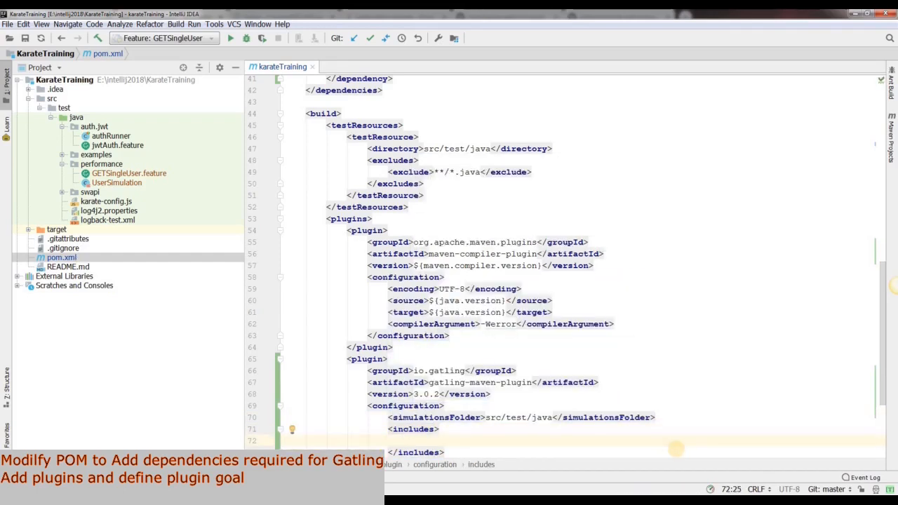
pyautogui.write('<include></include>')
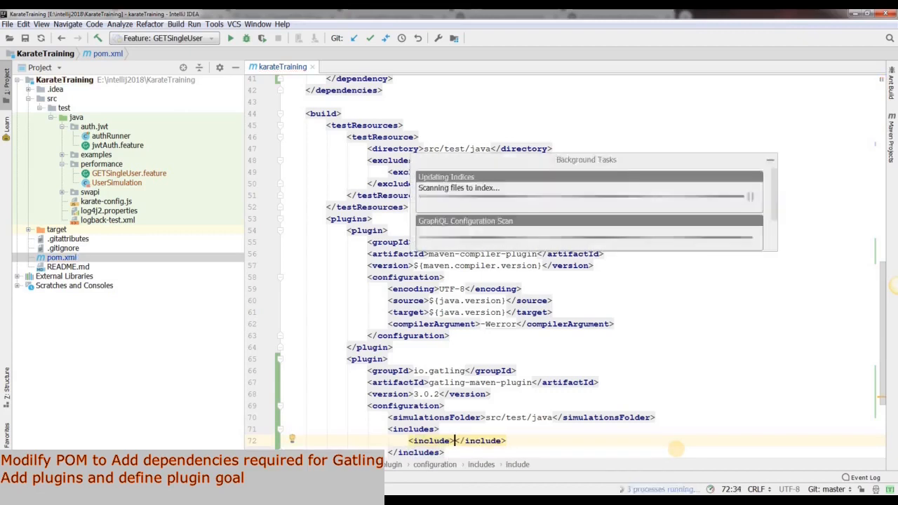
pyautogui.write('performance.UserSimulation')
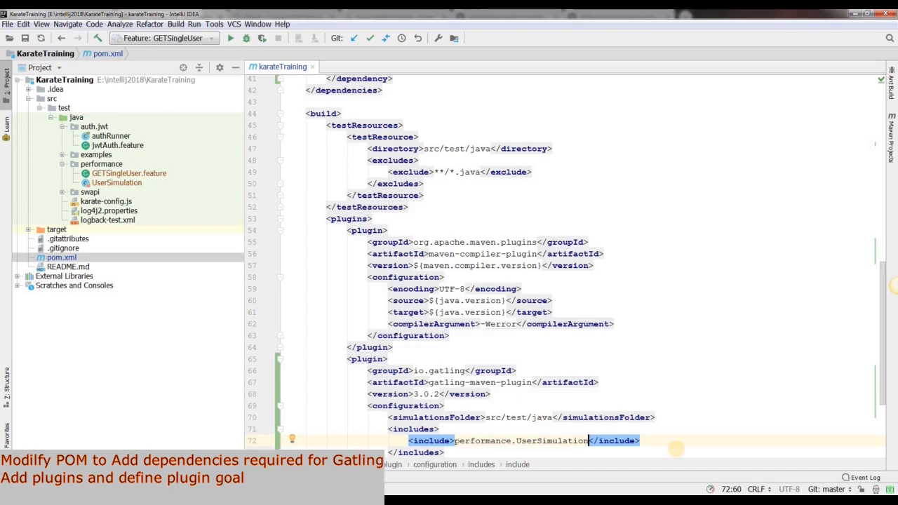
pyautogui.scroll(-3)
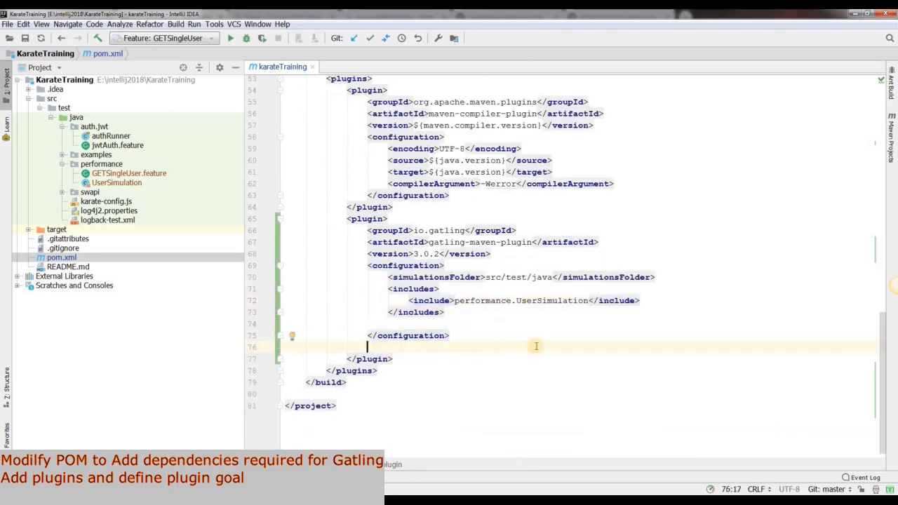
# Step: Add an executions block with an execution in the test phase and begin its goals tag
pyautogui.write('<executions>')
pyautogui.write('<execution>')
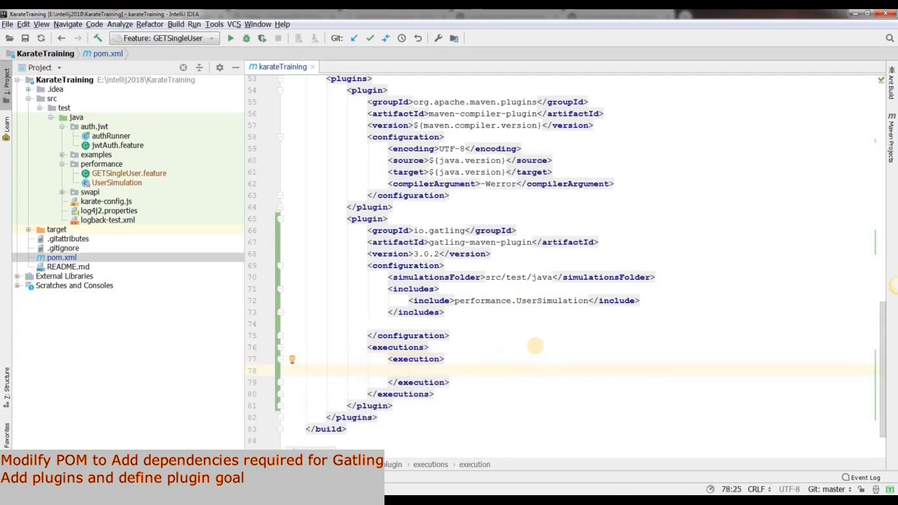
pyautogui.write('<phase></phase>')
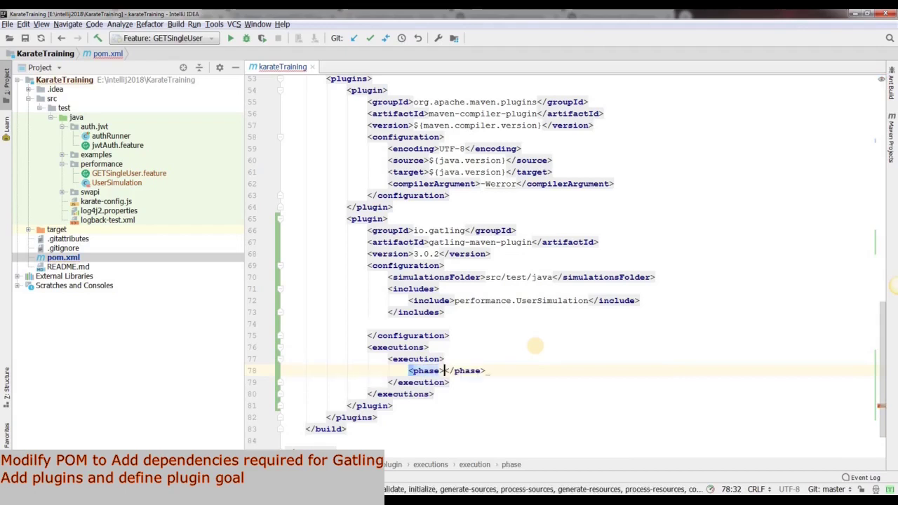
pyautogui.write('test')
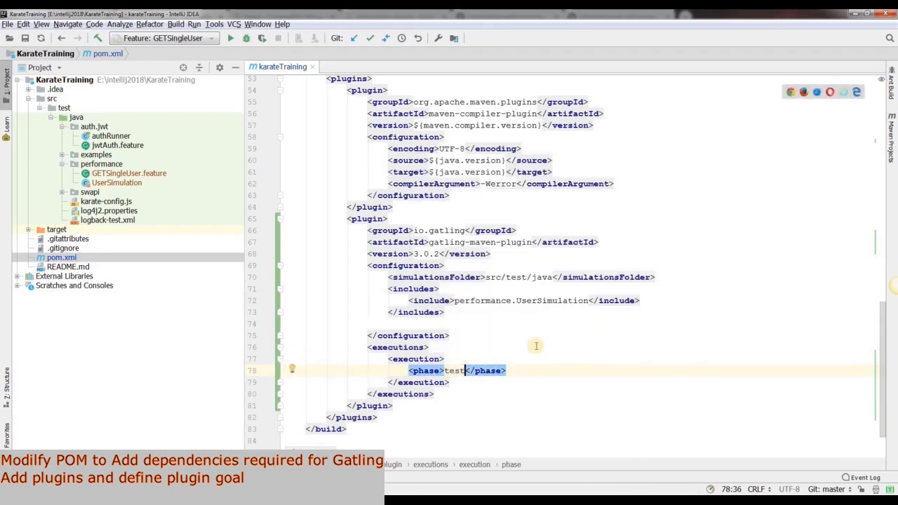
pyautogui.press('Enter')
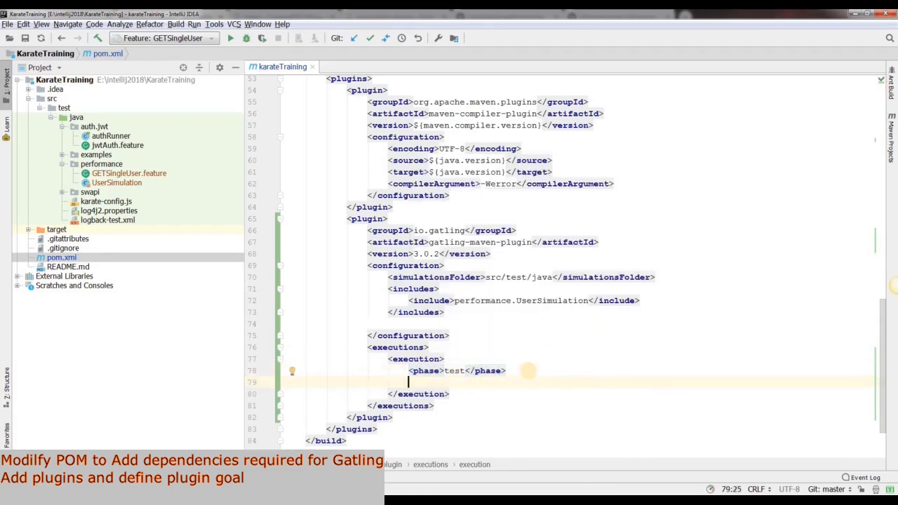
pyautogui.write('<goals')
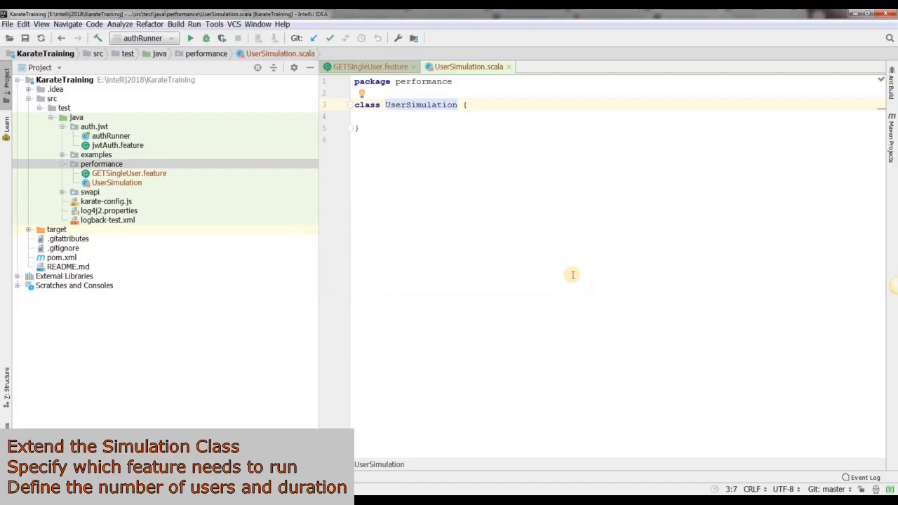
# Step: Make UserSimulation extend Simulation
pyautogui.write('exte')
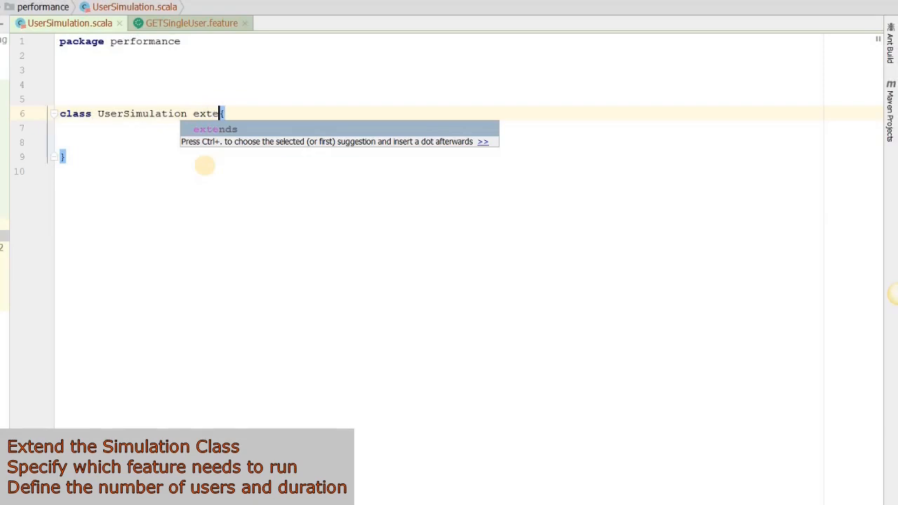
pyautogui.press('Tab')
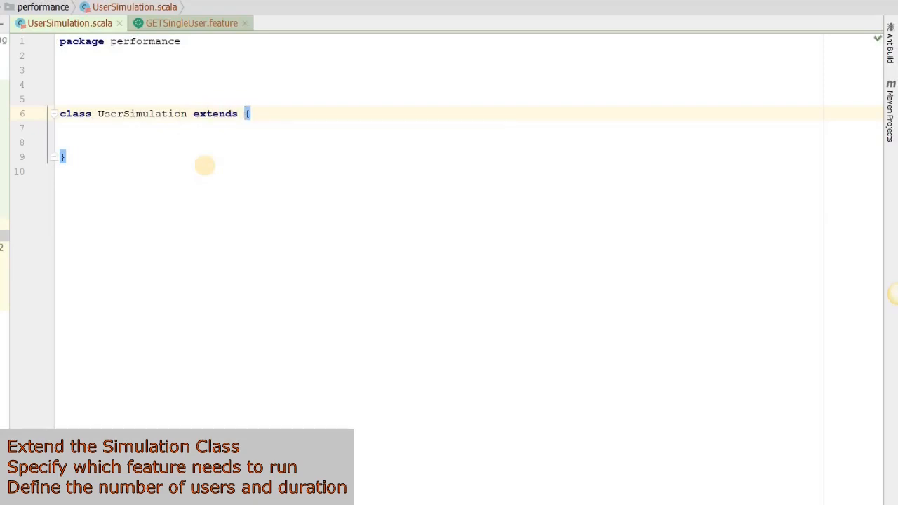
pyautogui.write('Si')
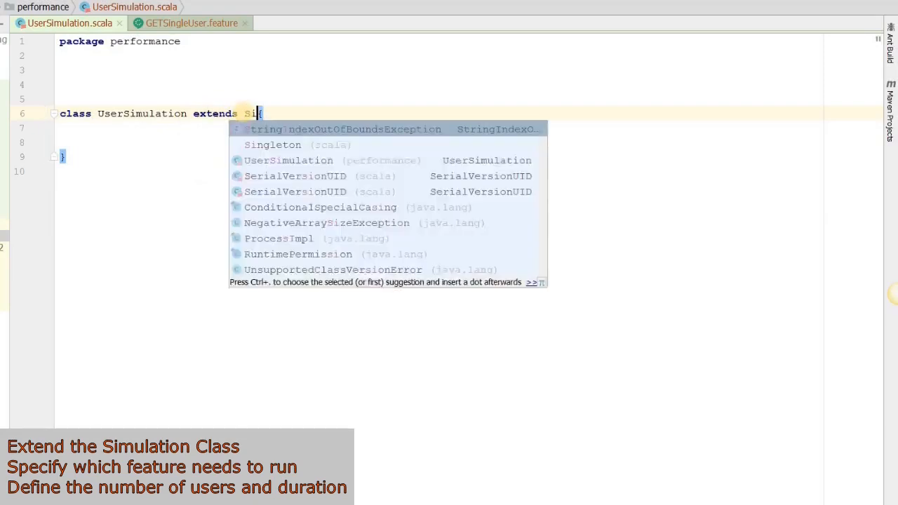
pyautogui.write('mulation')
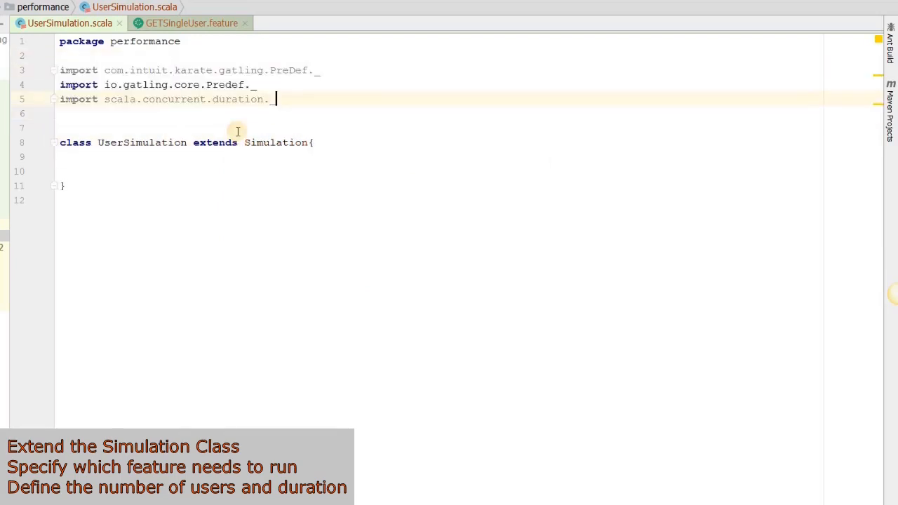
# Step: Declare val getSingleUser = scenario( using autocomplete
pyautogui.write('val get')
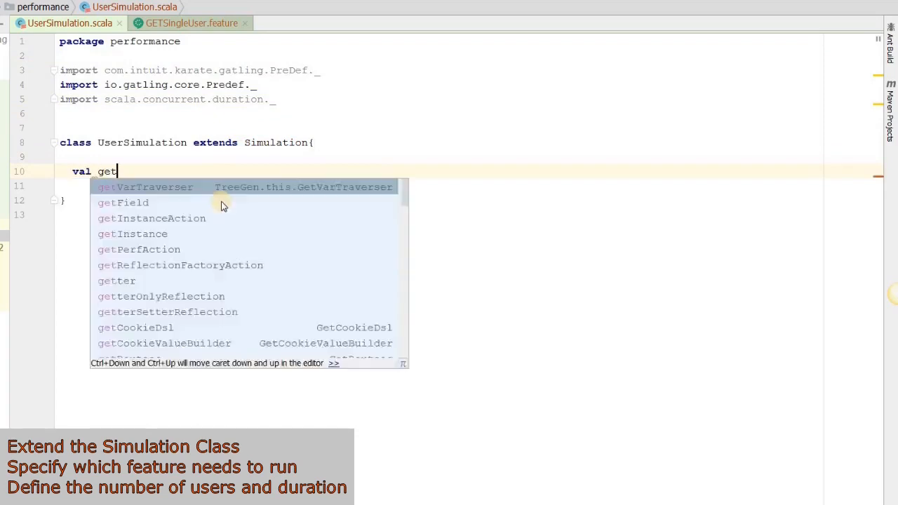
pyautogui.write('Singles')
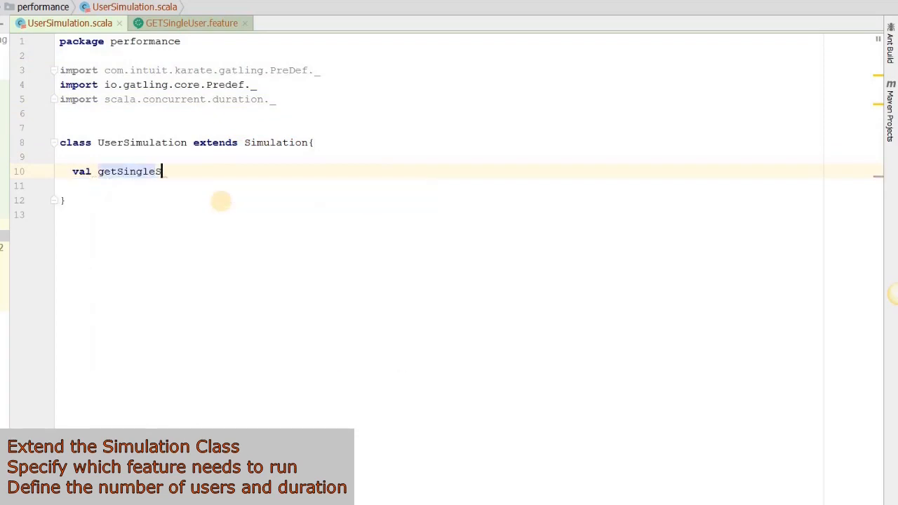
pyautogui.write('User')
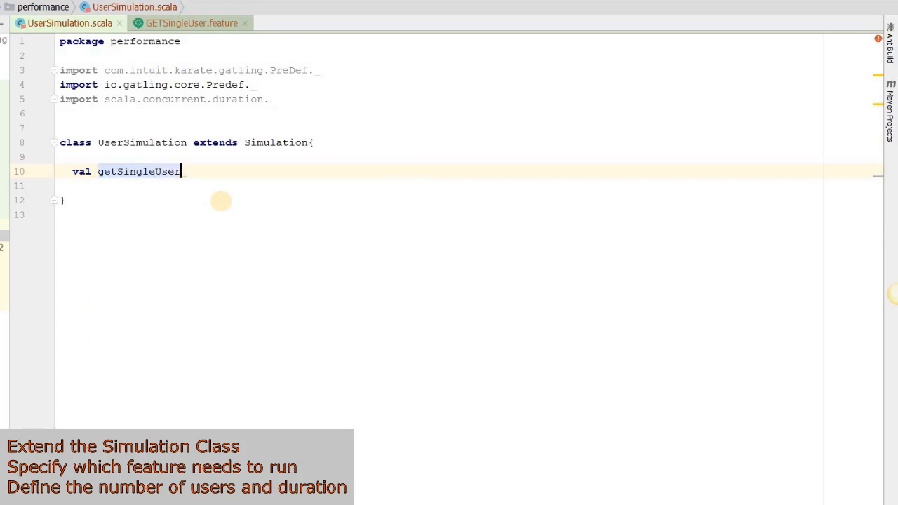
pyautogui.write('=')
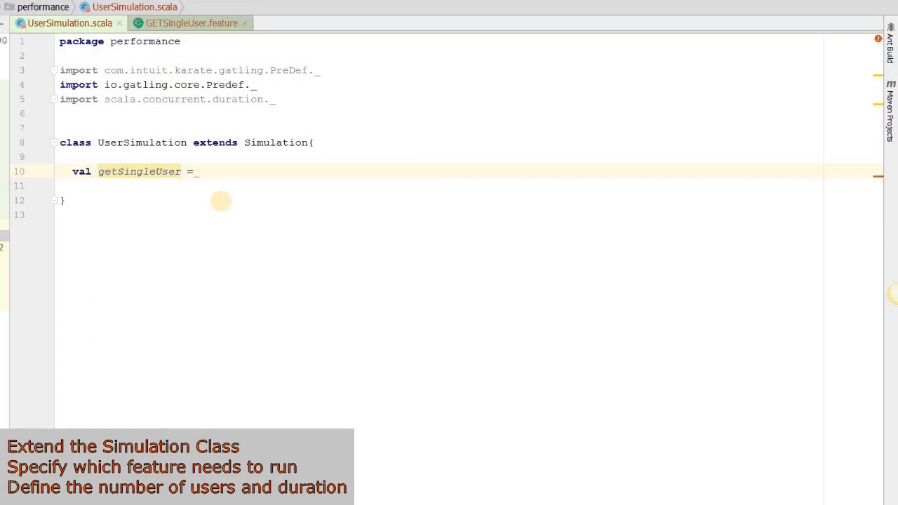
pyautogui.write('scenario("')
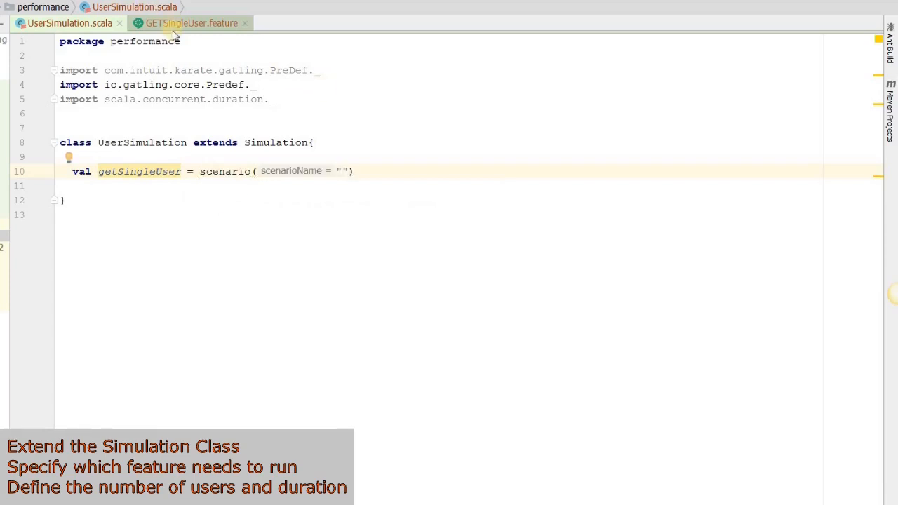
# Step: Name the scenario 'GET method should return 200' and chain .exec(karateFeature(""))
pyautogui.click(183, 22)
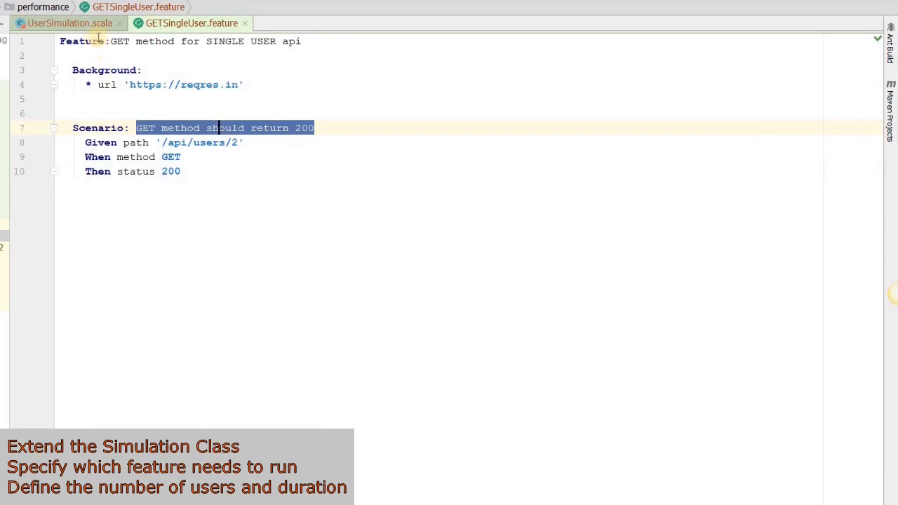
pyautogui.click(68, 22)
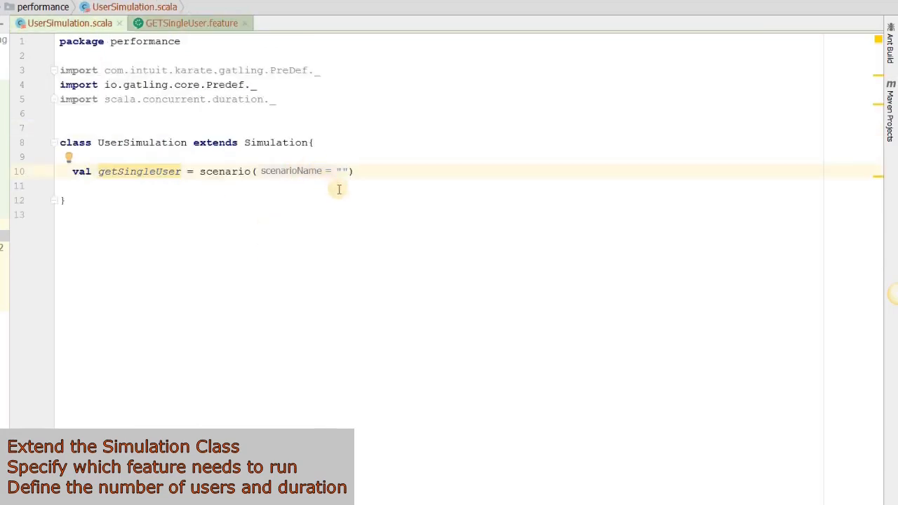
pyautogui.write('GET method should return 200')
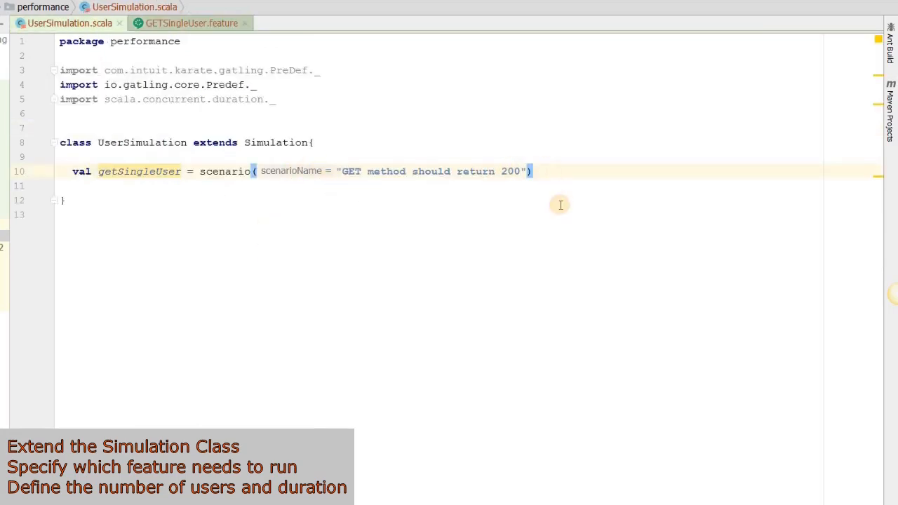
pyautogui.write('.exec(')
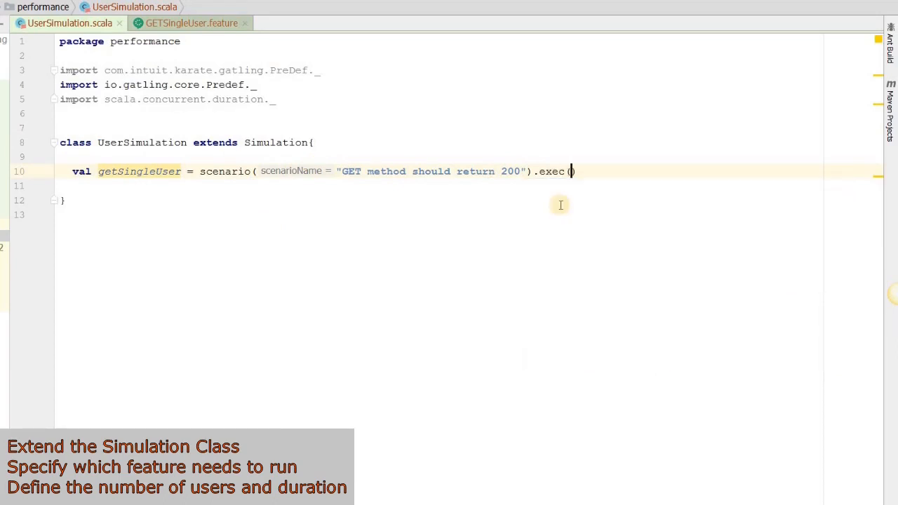
pyautogui.write('karte')
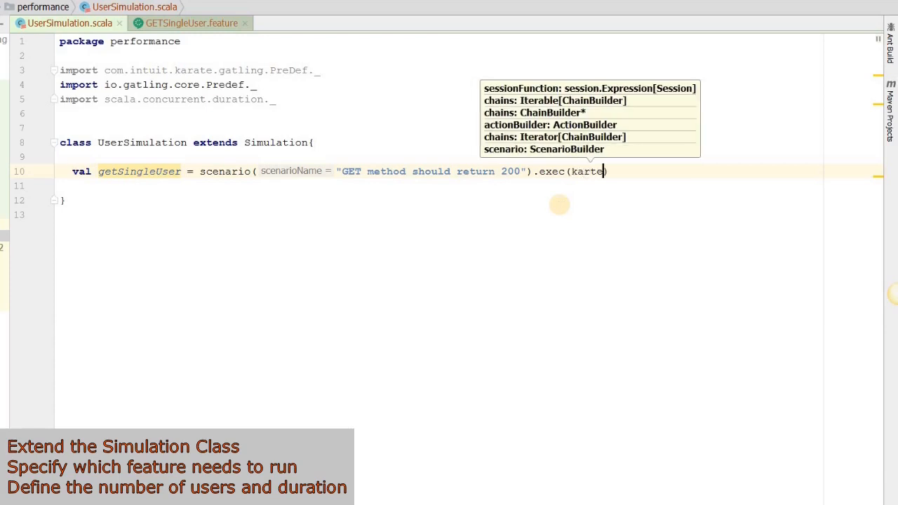
pyautogui.write('Feature')
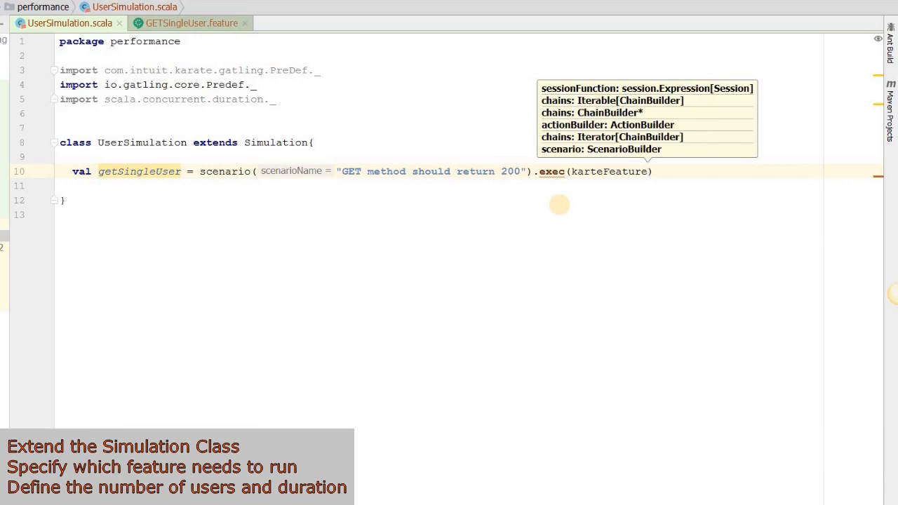
pyautogui.write('()')
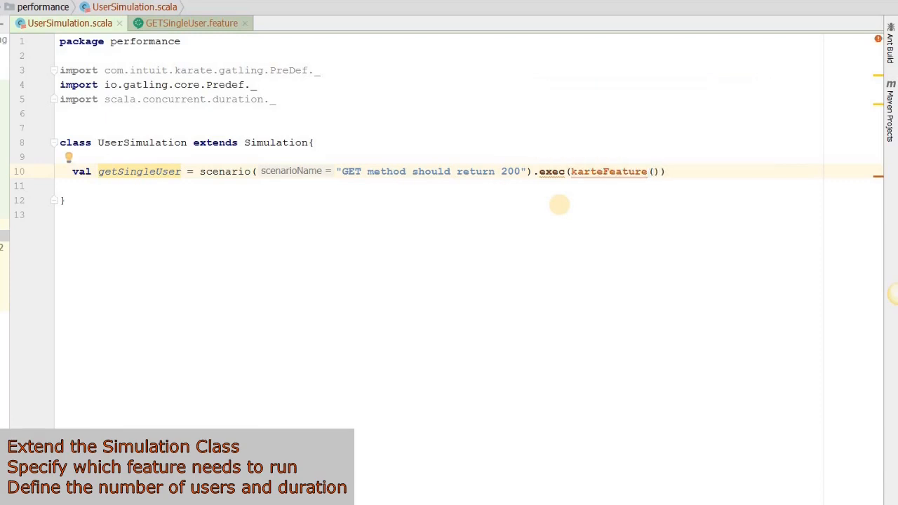
pyautogui.write('""')
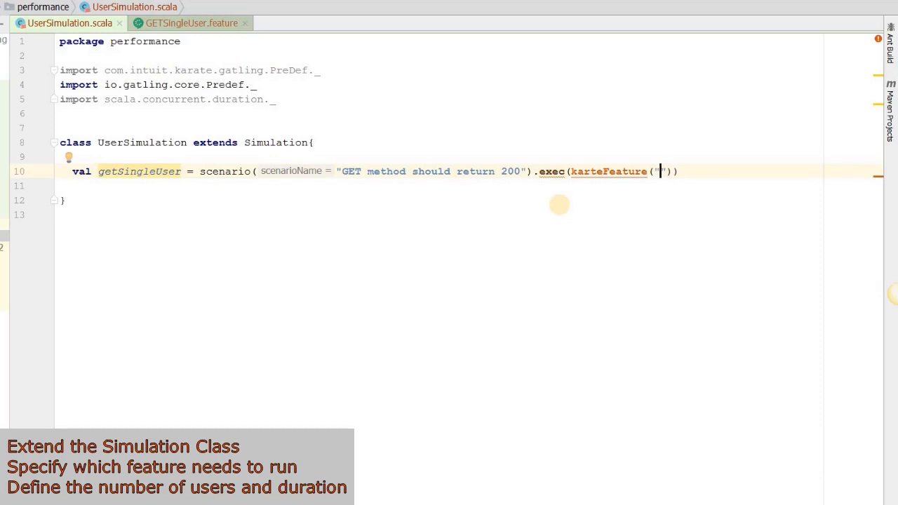
# Step: Fill the karateFeature argument with classpath:performance/GETSingleUser feature path
pyautogui.write('c')
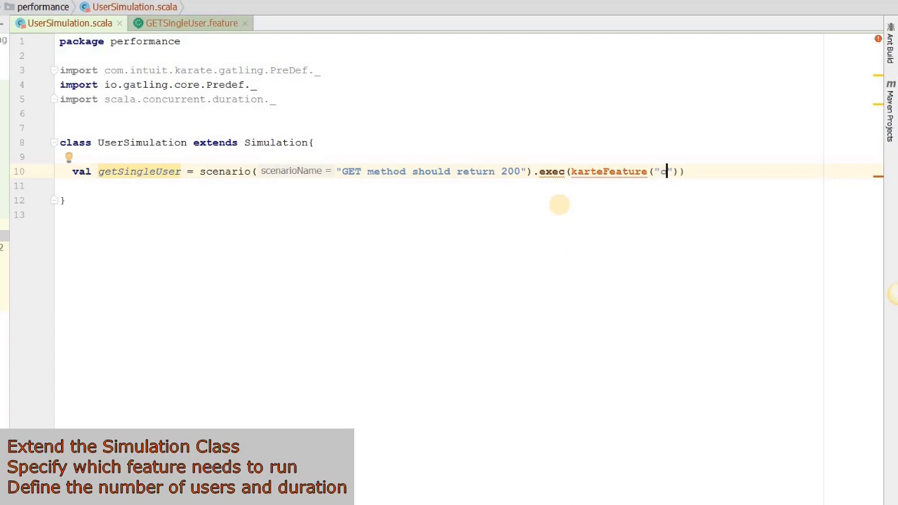
pyautogui.write('lass')
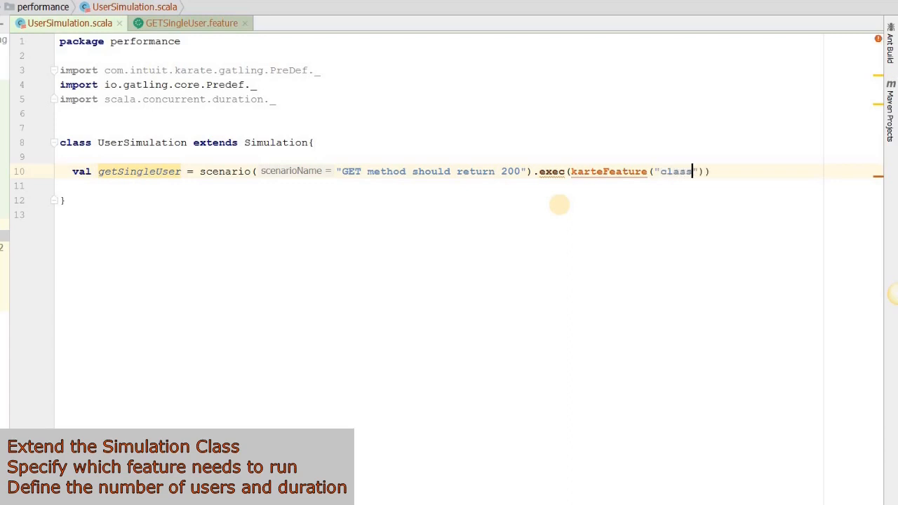
pyautogui.write('path')
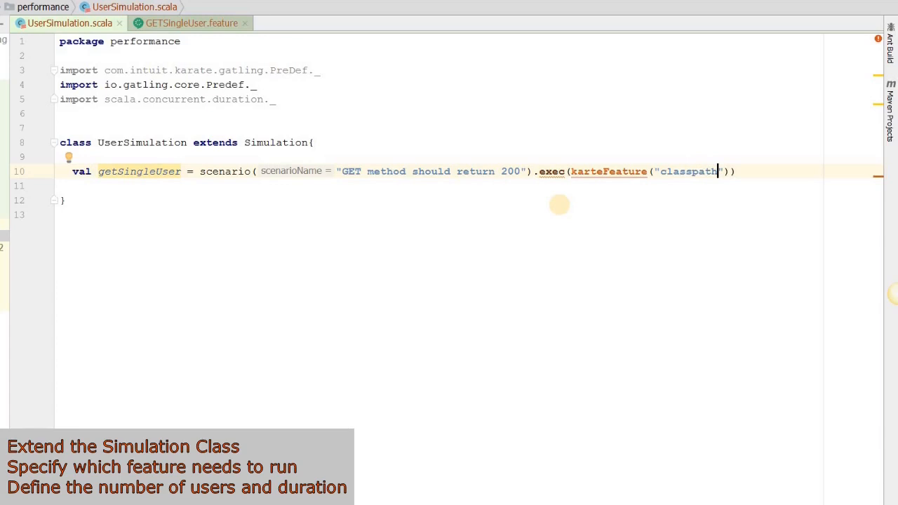
pyautogui.moveTo(595, 171)
pyautogui.write('a')
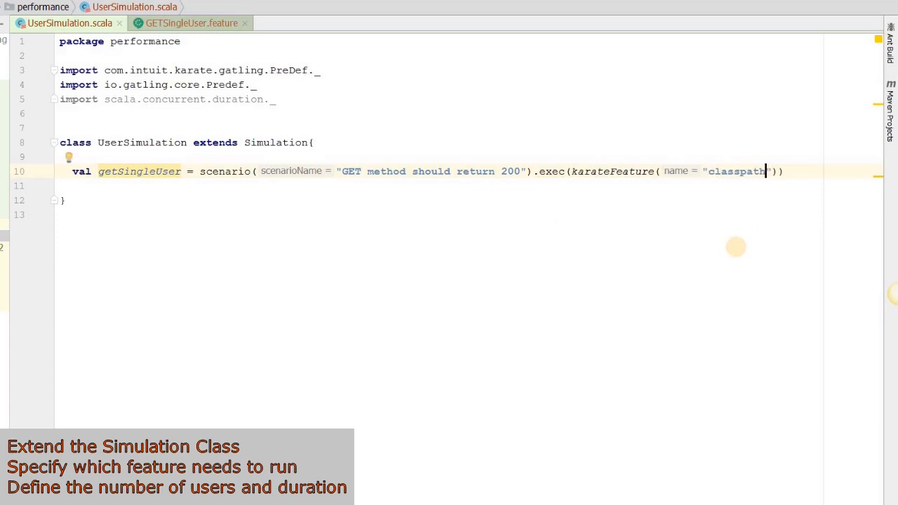
pyautogui.write(':perf')
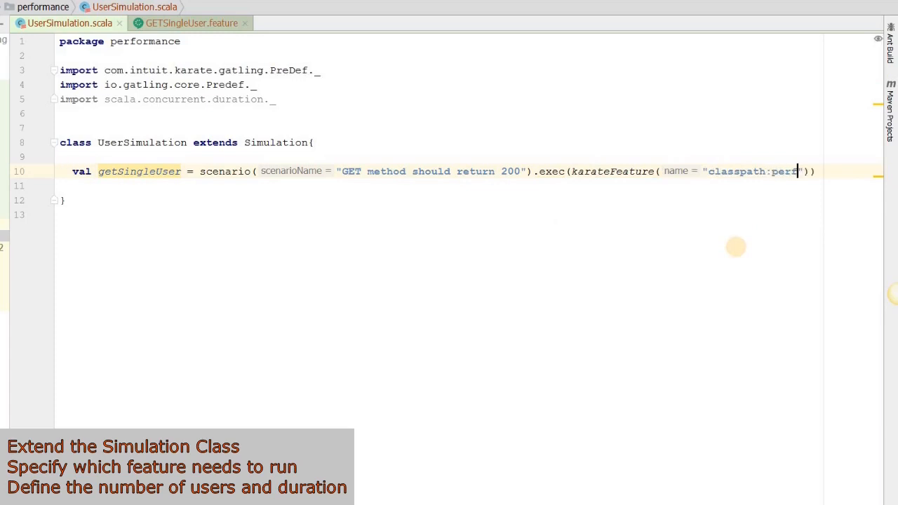
pyautogui.write('ormance')
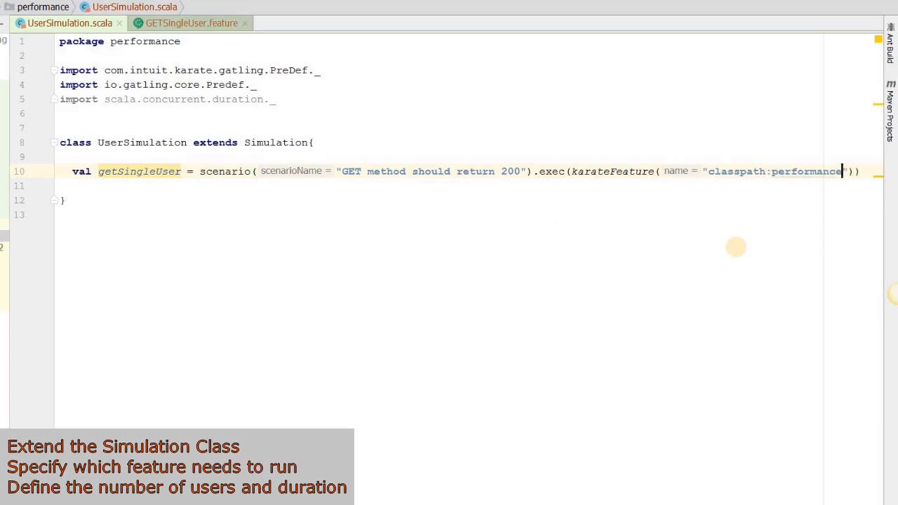
pyautogui.write('/')
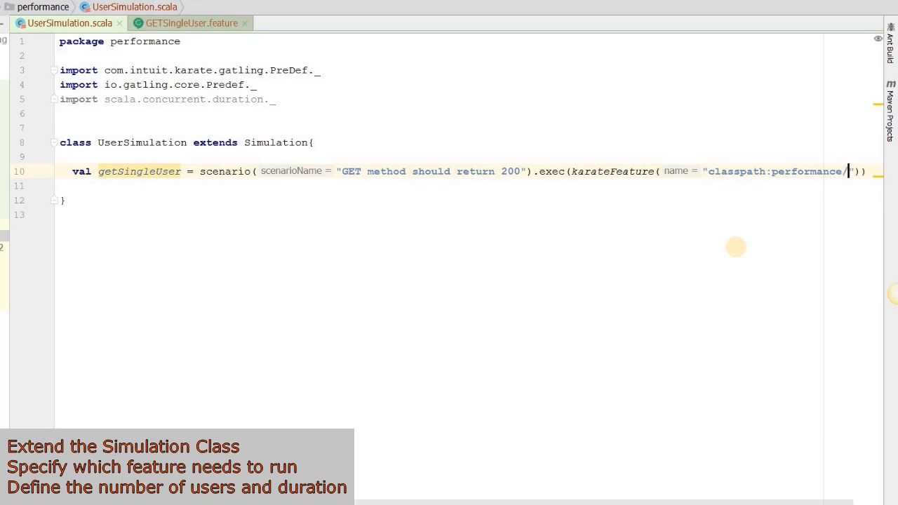
pyautogui.write('GETSi')
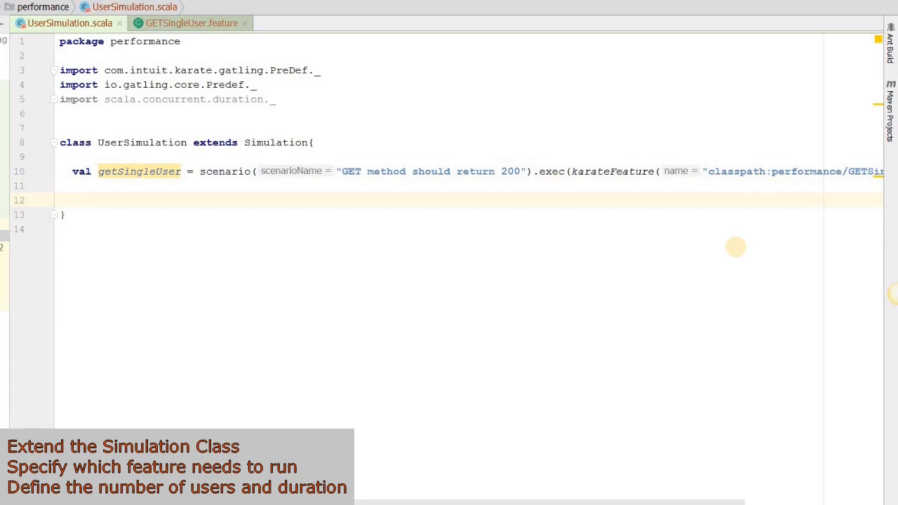
# Step: Start setUp by injecting users into the getSingleUser scenario
pyautogui.write('setU')
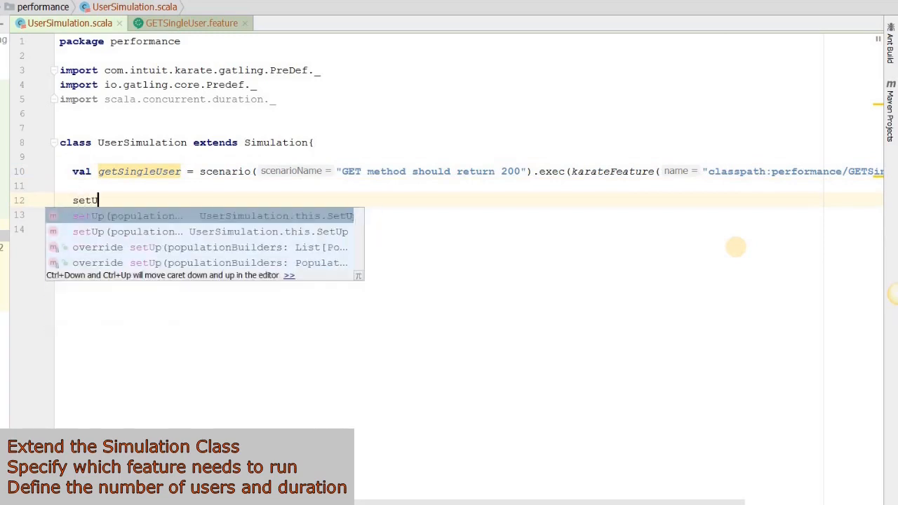
pyautogui.press('Enter')
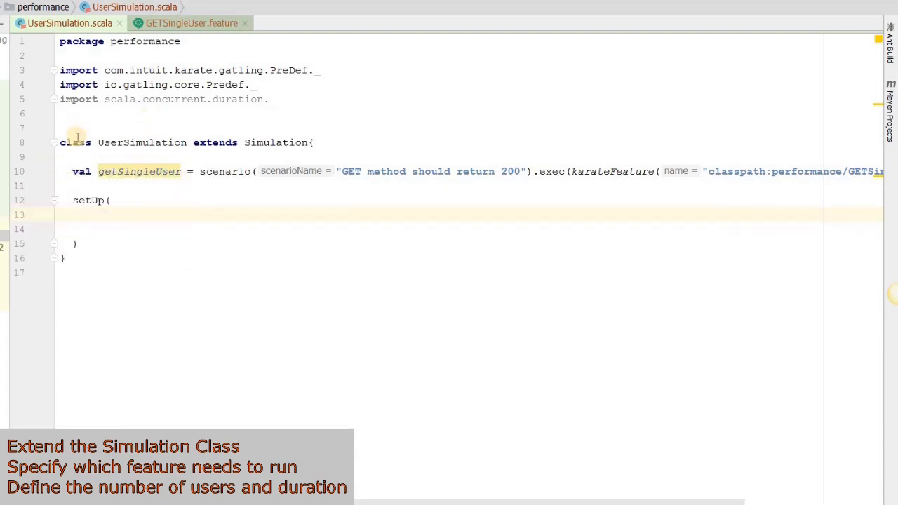
pyautogui.doubleClick(139, 172)
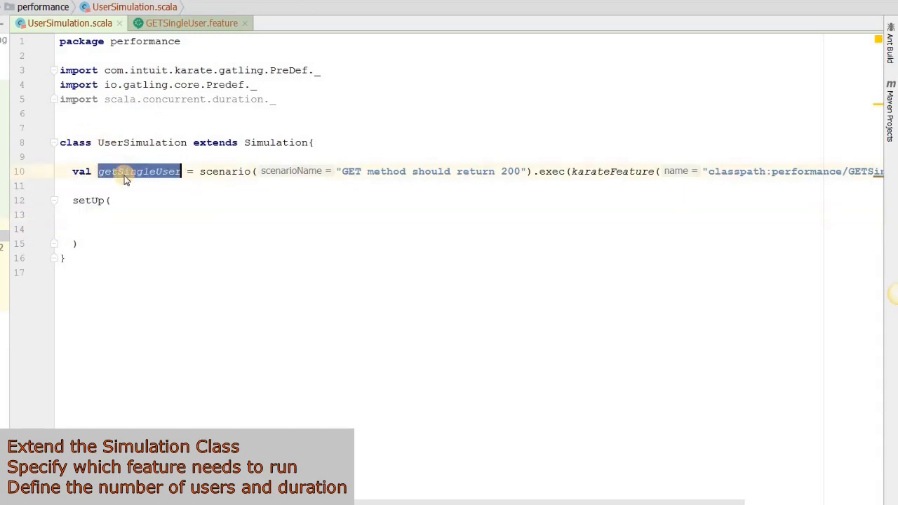
pyautogui.write('getSingleUser')
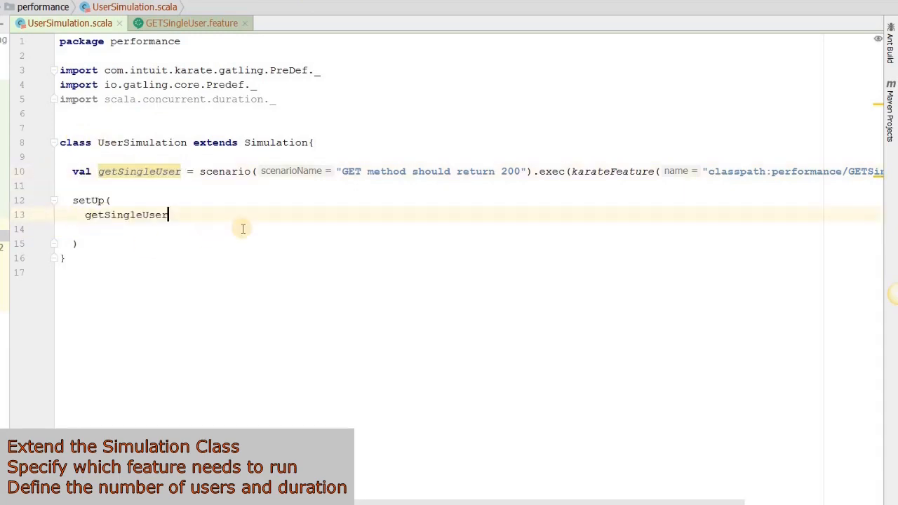
pyautogui.write('.')
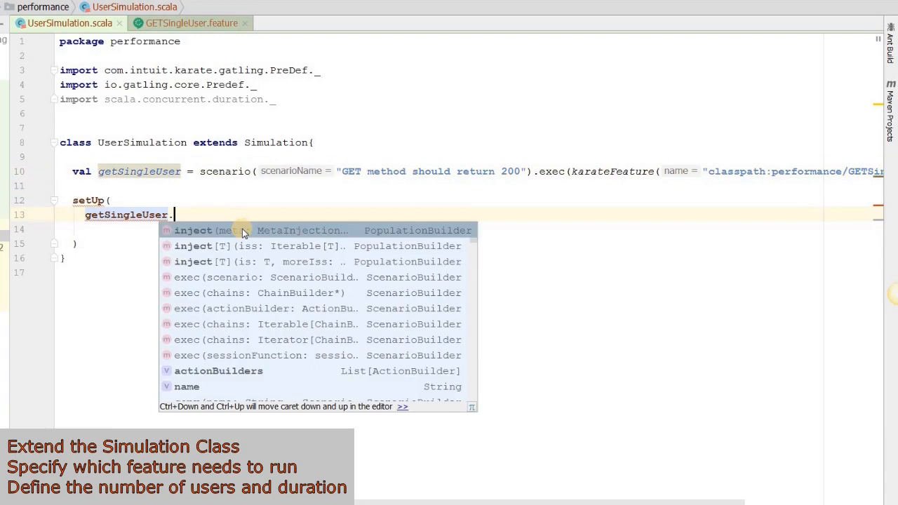
pyautogui.click(193, 231)
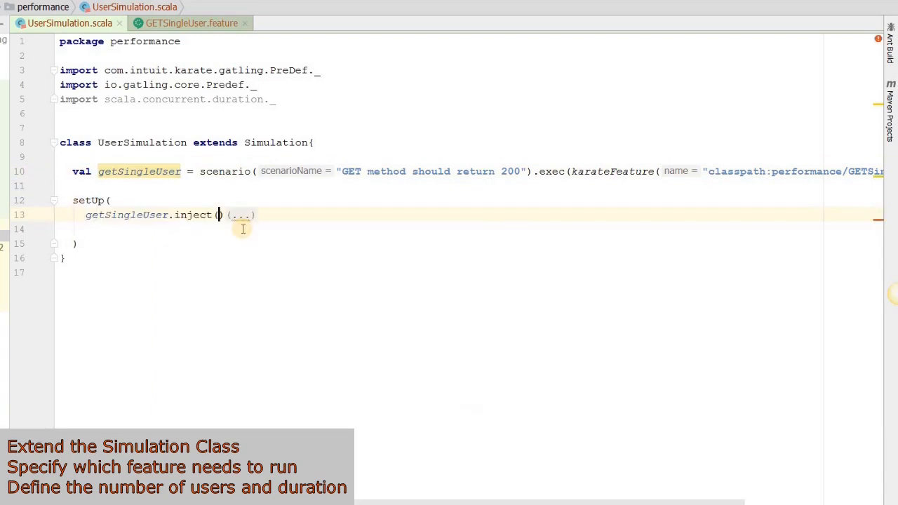
# Step: Make the injection rampUsers(10) during 10 seconds
pyautogui.write('rampUsers(')
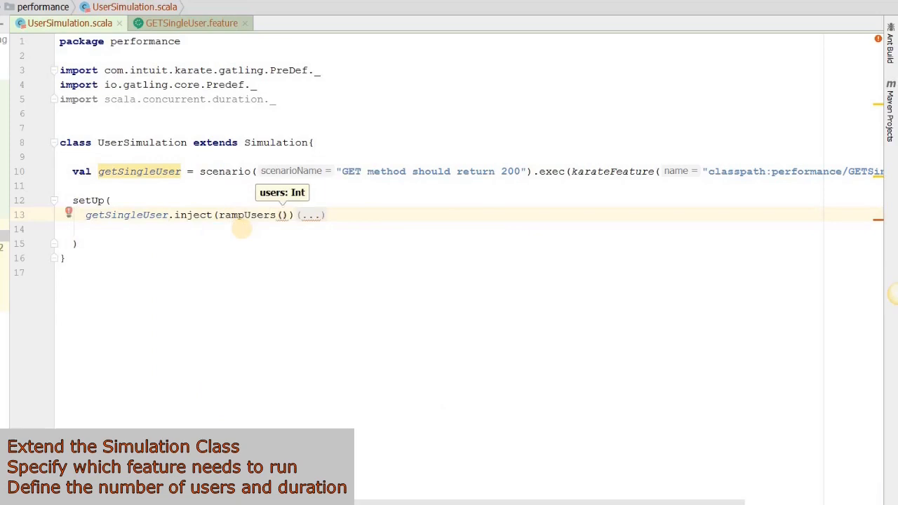
pyautogui.write('10')
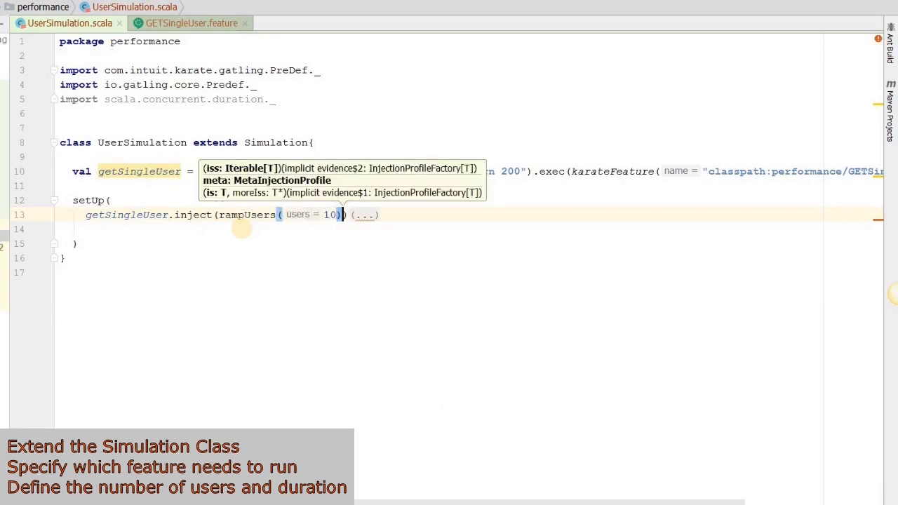
pyautogui.write('.')
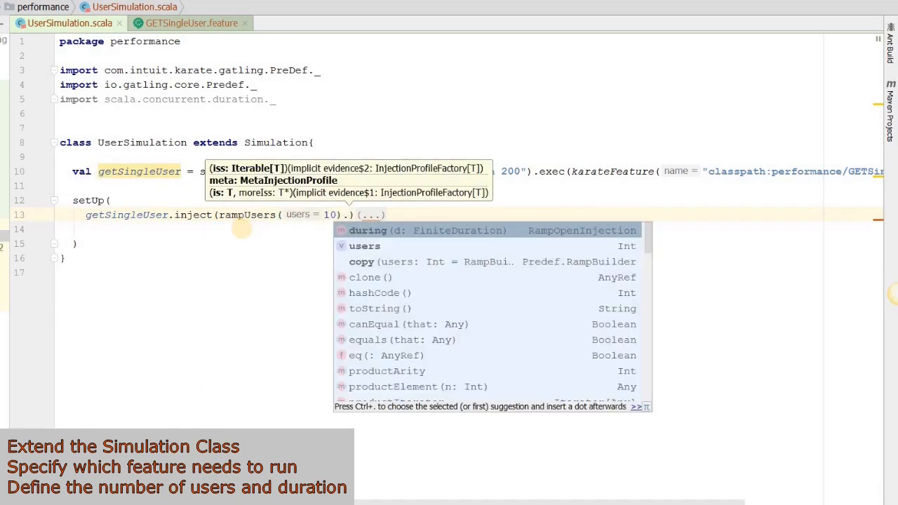
pyautogui.write('.d')
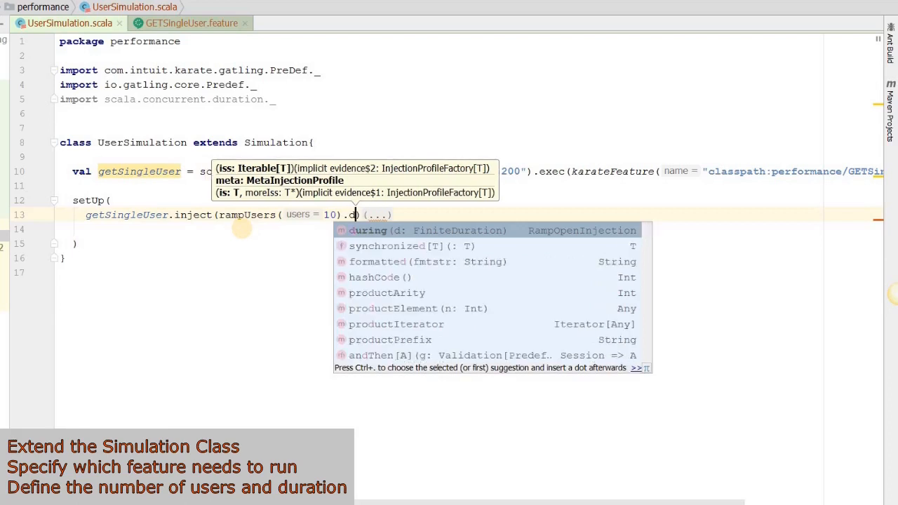
pyautogui.click(368, 230)
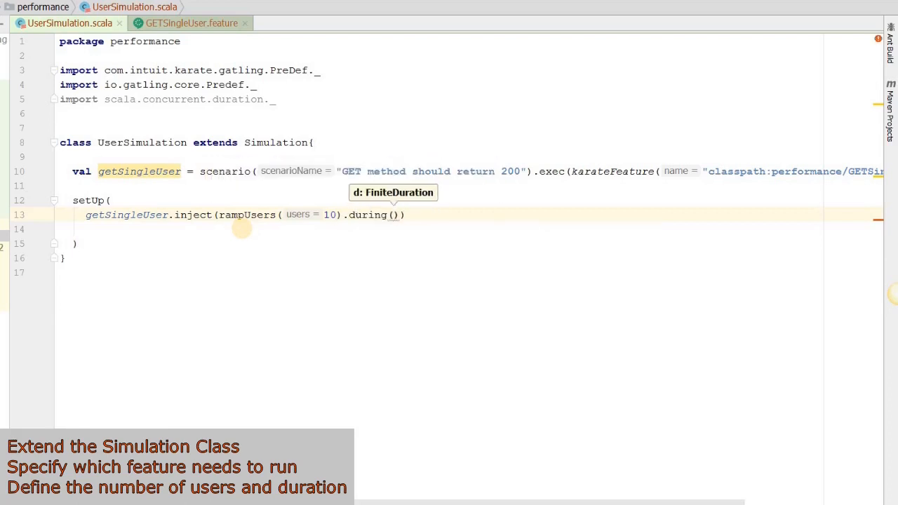
pyautogui.write('10')
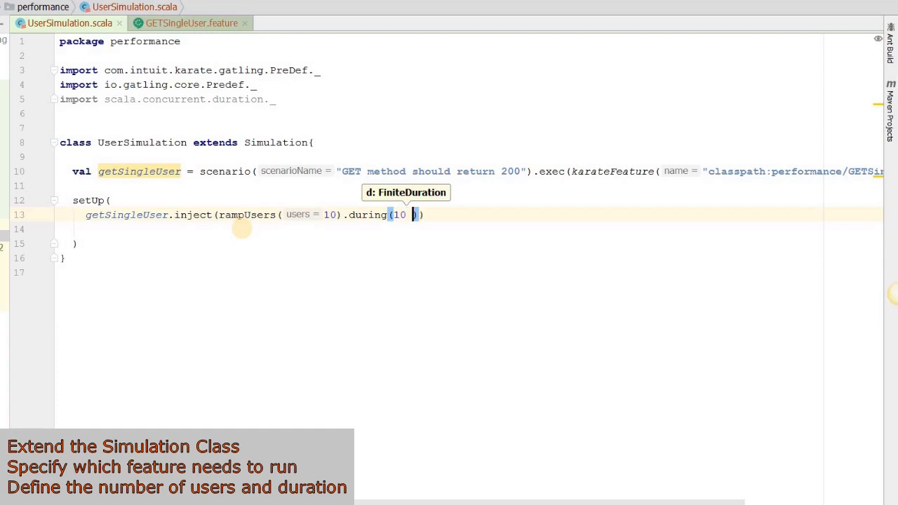
pyautogui.write('sec')
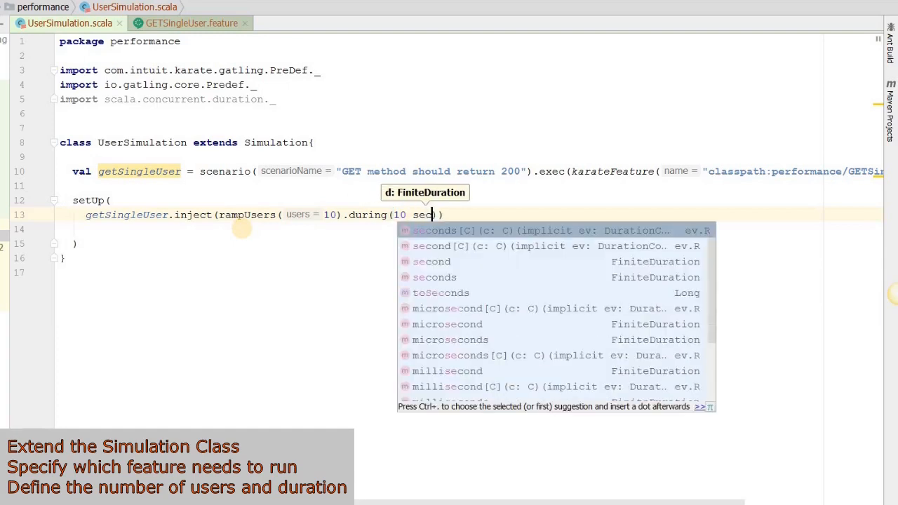
pyautogui.write('onds')
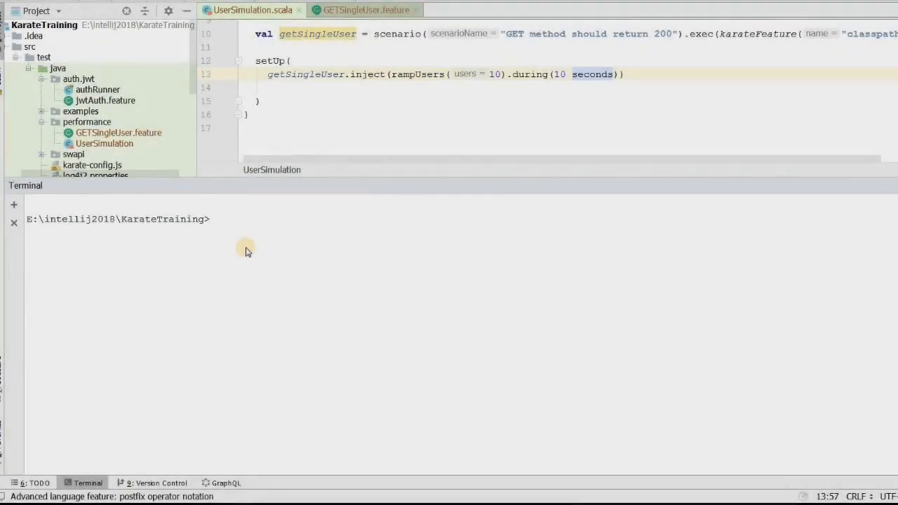
# Step: Run mvn clean test-compile gatling:test in the terminal
pyautogui.write('mvn')
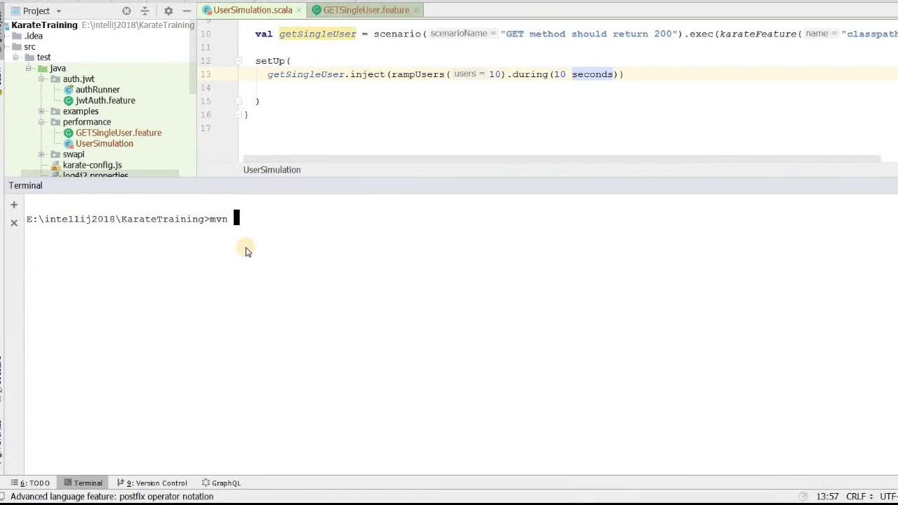
pyautogui.write('clean tes')
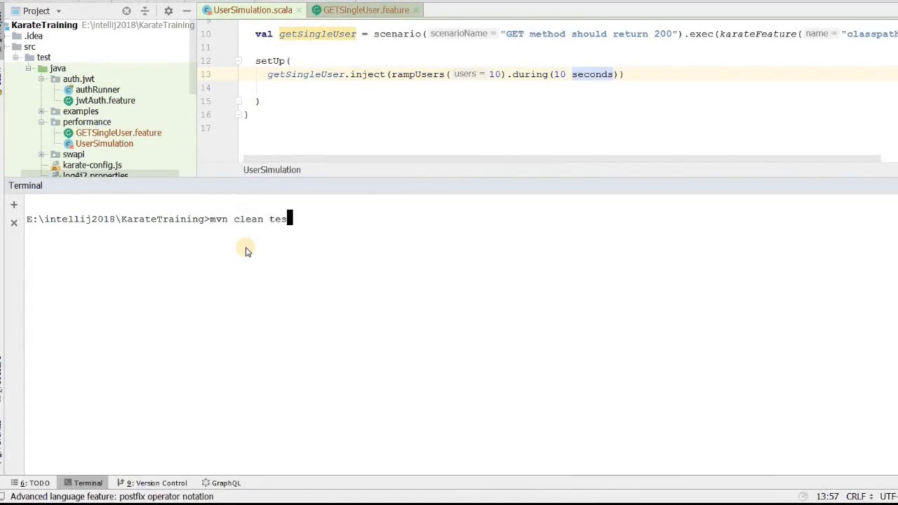
pyautogui.write('t-compile gatling')
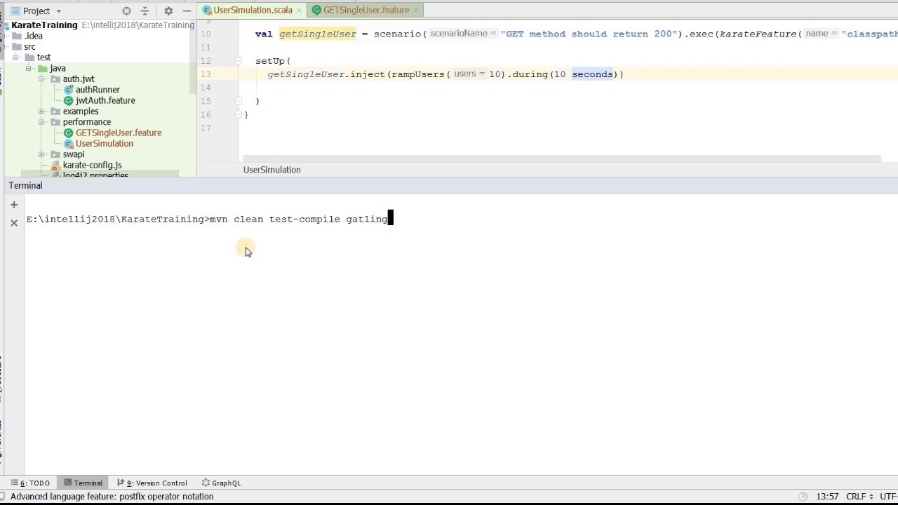
pyautogui.write(':test')
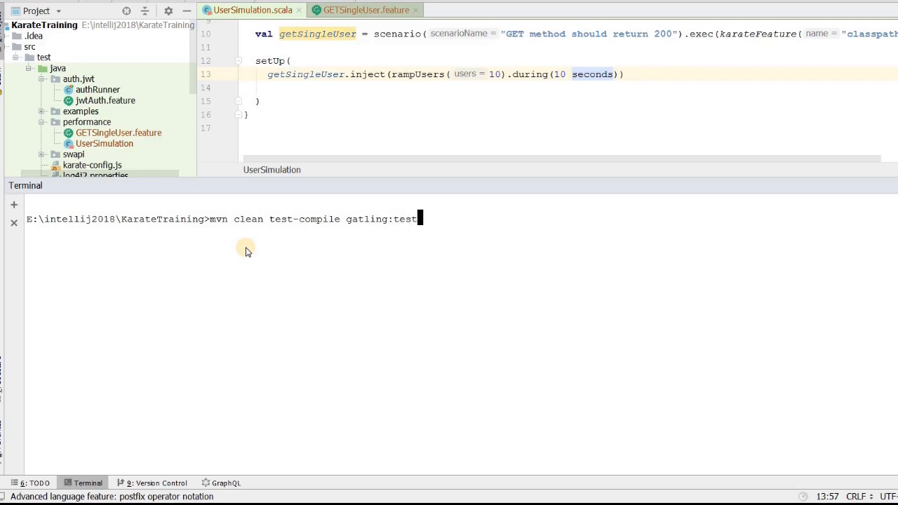
pyautogui.press('Enter')
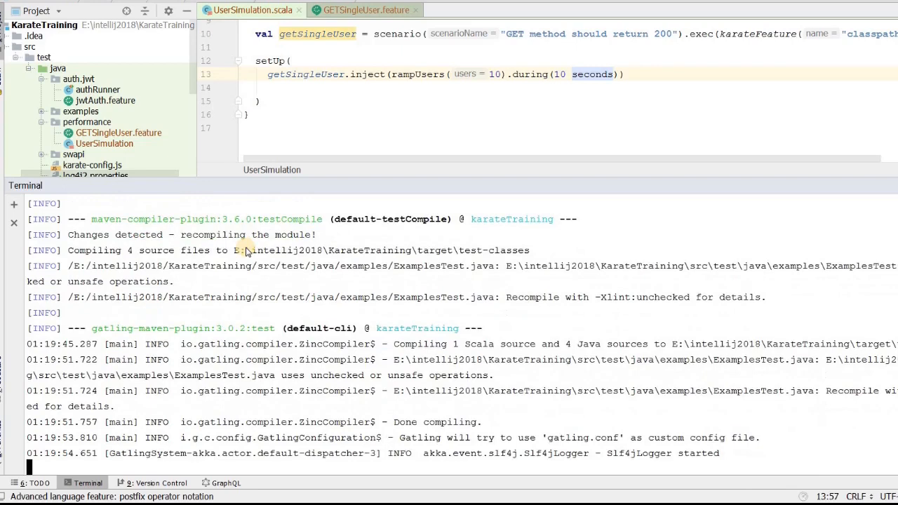
pyautogui.scroll(-3)
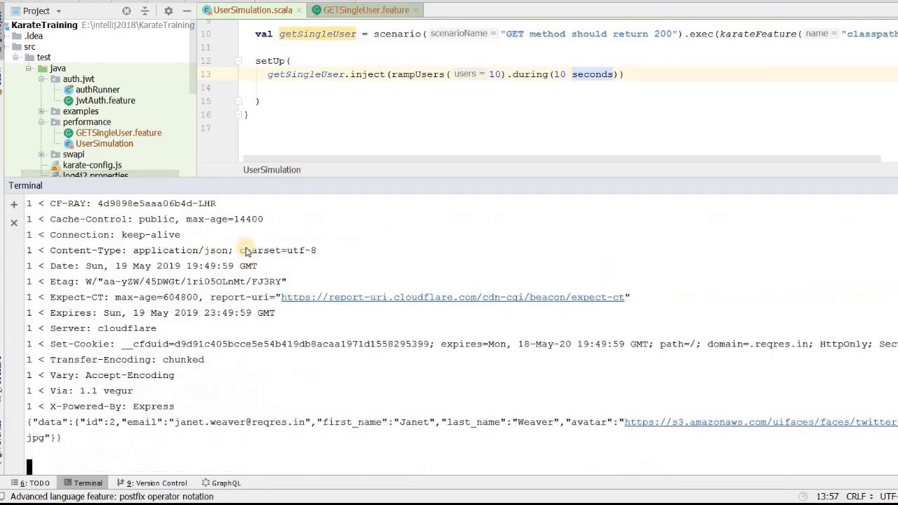
pyautogui.scroll(-3)
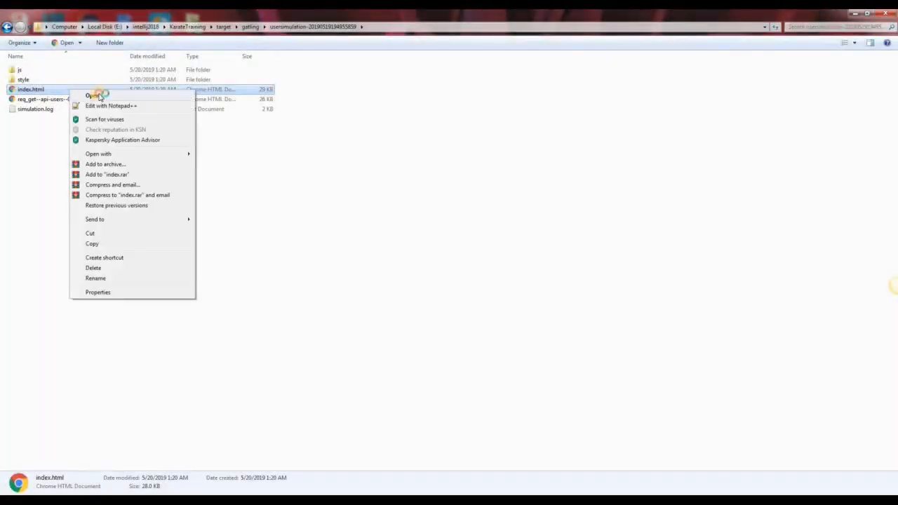
# Step: Open the Gatling report's index.html from target/gatling/usersimulation in the browser
pyautogui.click(96, 95)
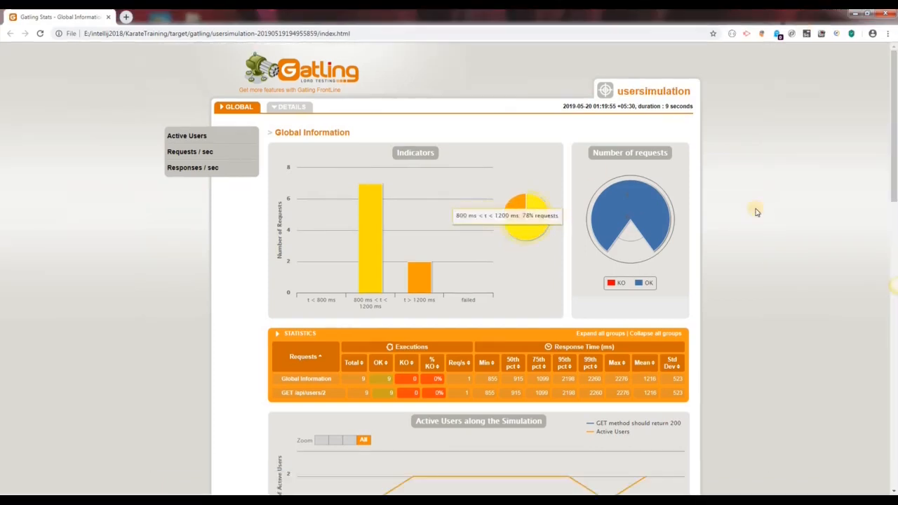
pyautogui.moveTo(742, 206)
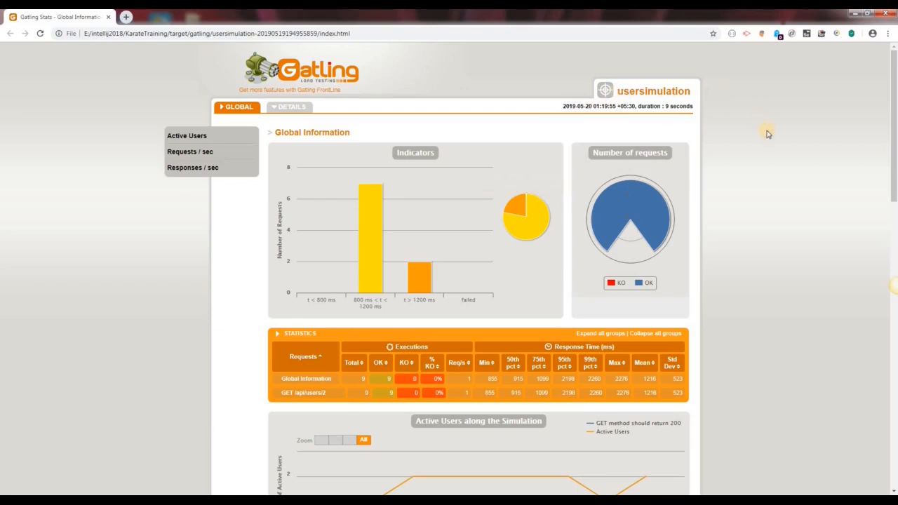
pyautogui.scroll(-3)
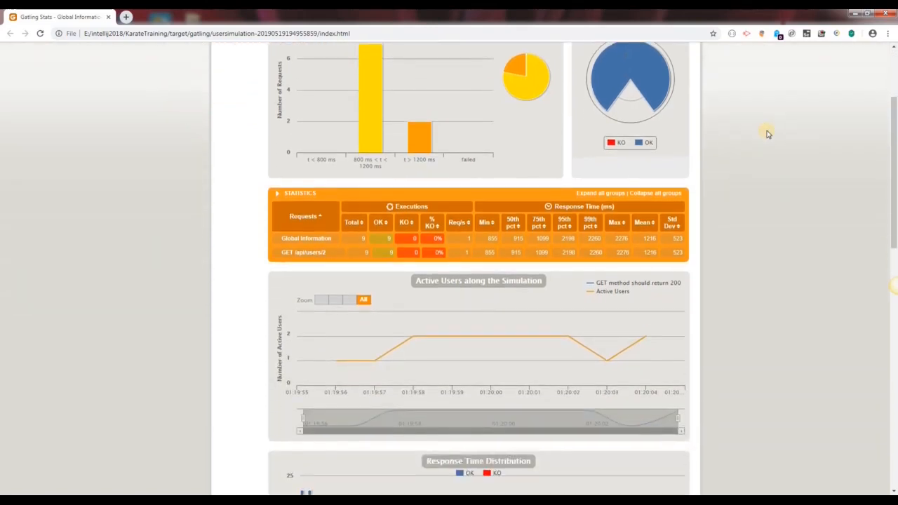
pyautogui.scroll(-3)
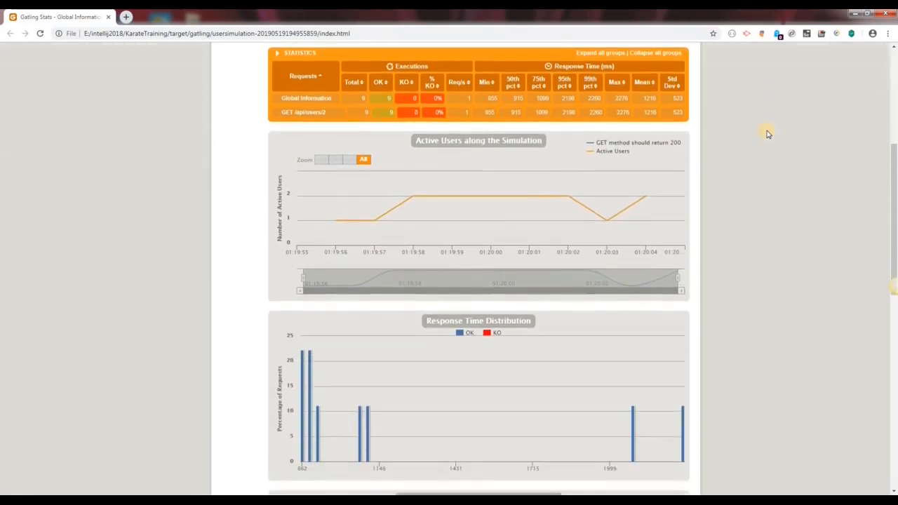
pyautogui.scroll(-3)
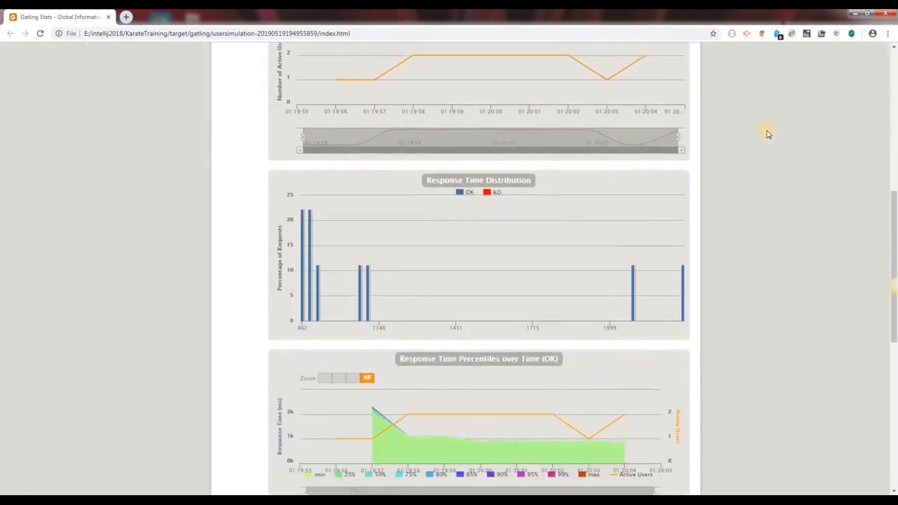
pyautogui.scroll(-3)
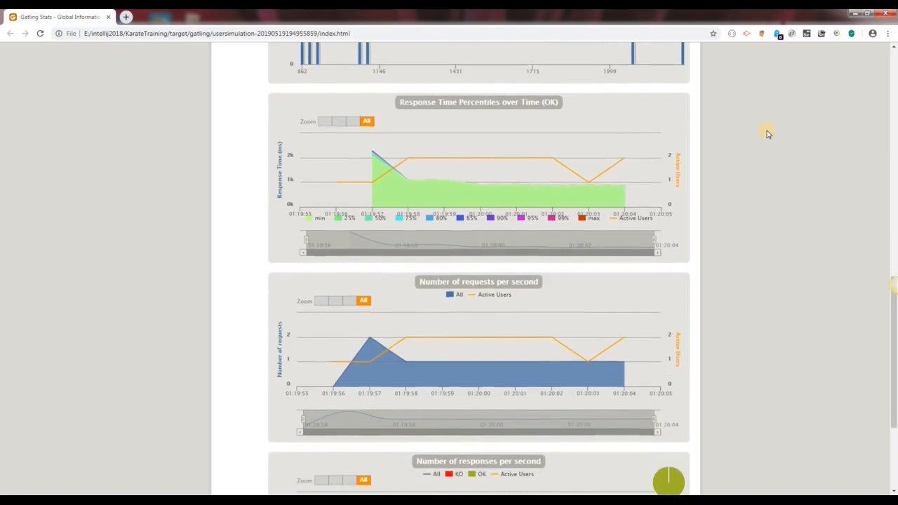
pyautogui.scroll(-3)
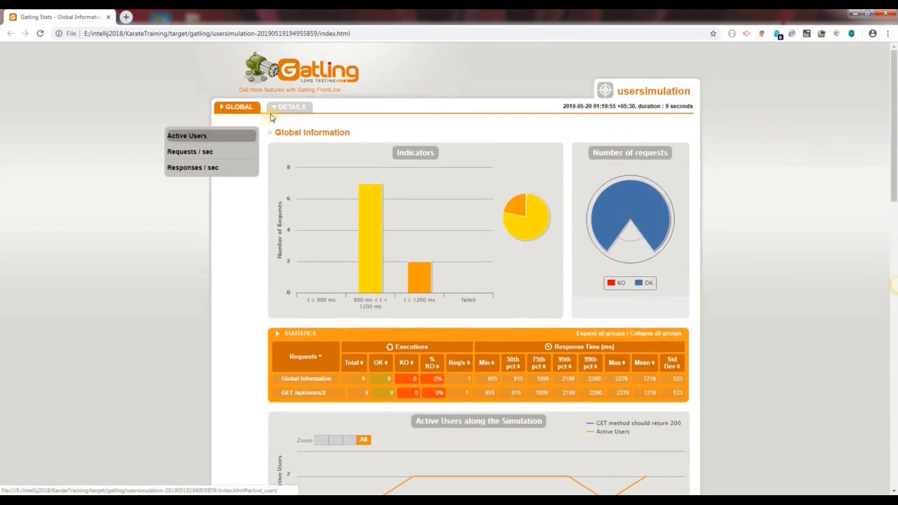
# Step: Show the GET /api/users/2 details and scroll to the response-time-against-global-RPS chart
pyautogui.click(289, 107)
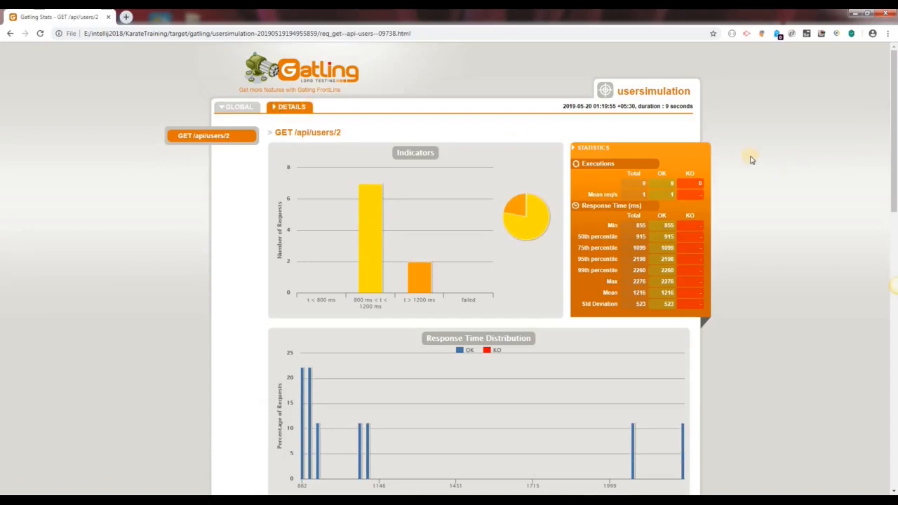
pyautogui.scroll(-3)
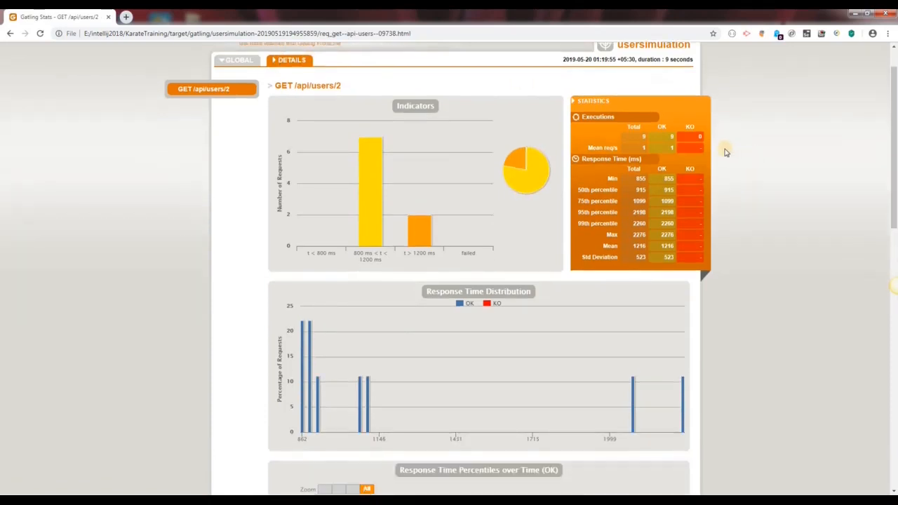
pyautogui.scroll(-3)
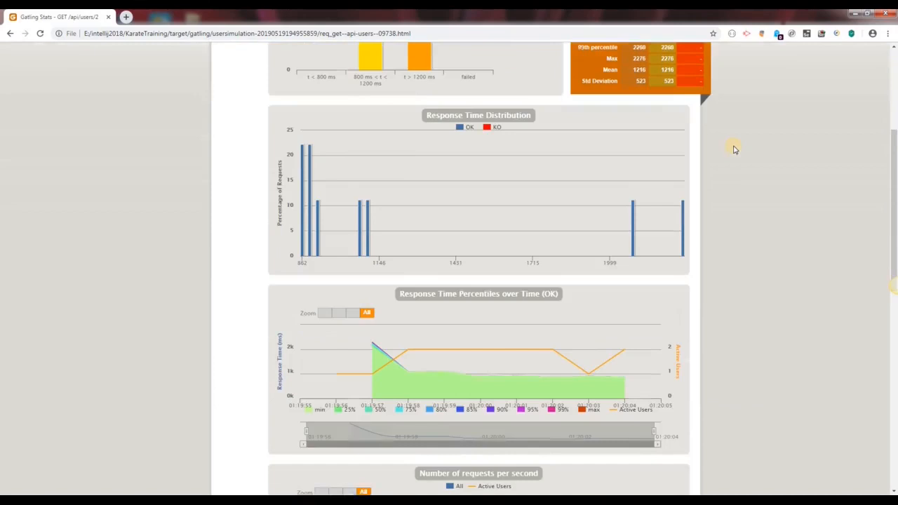
pyautogui.scroll(-3)
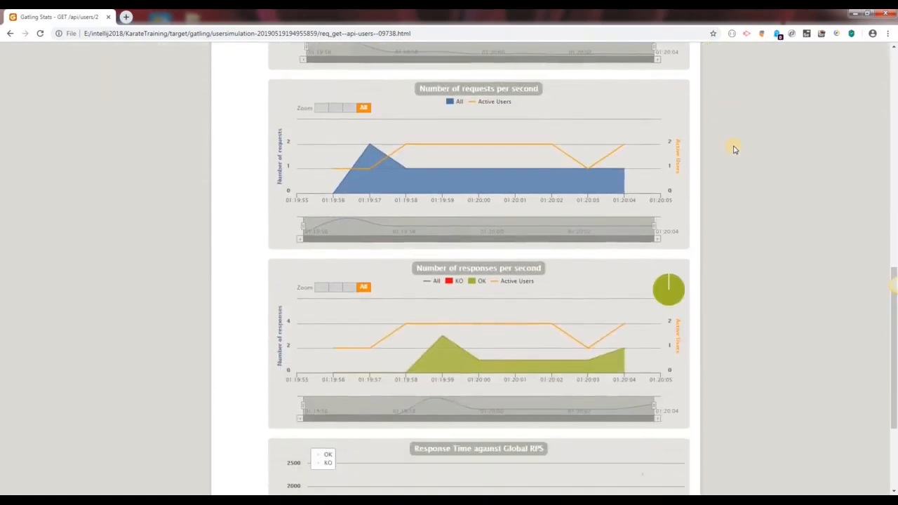
pyautogui.scroll(-3)
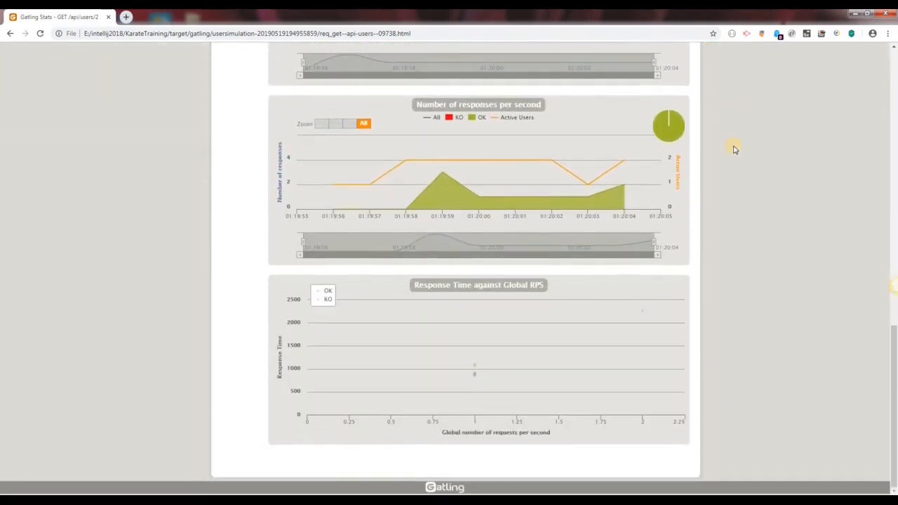